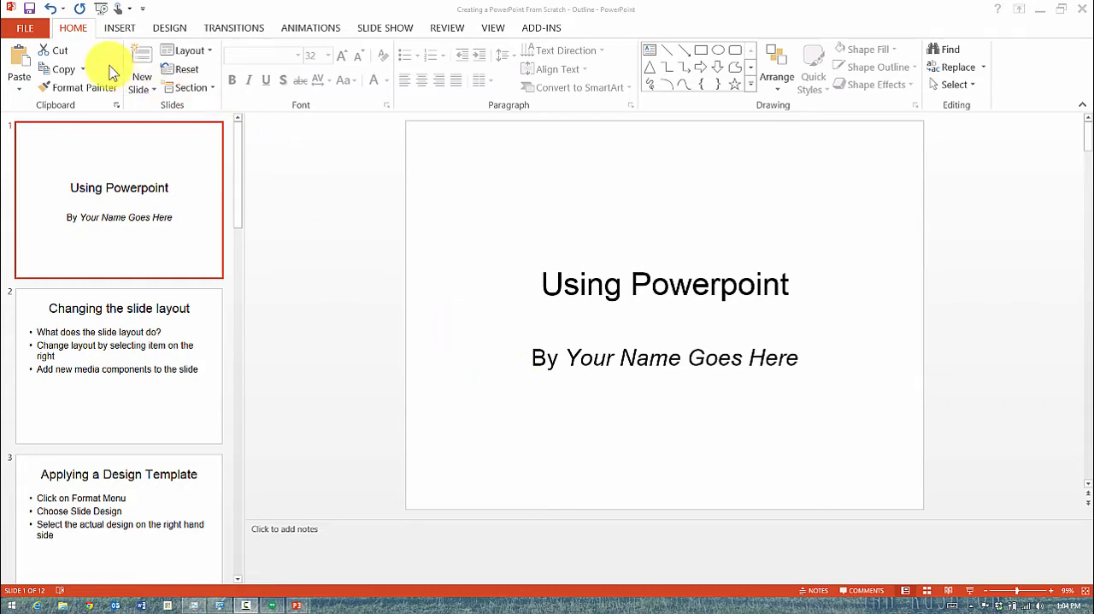
pyautogui.moveTo(66, 68)
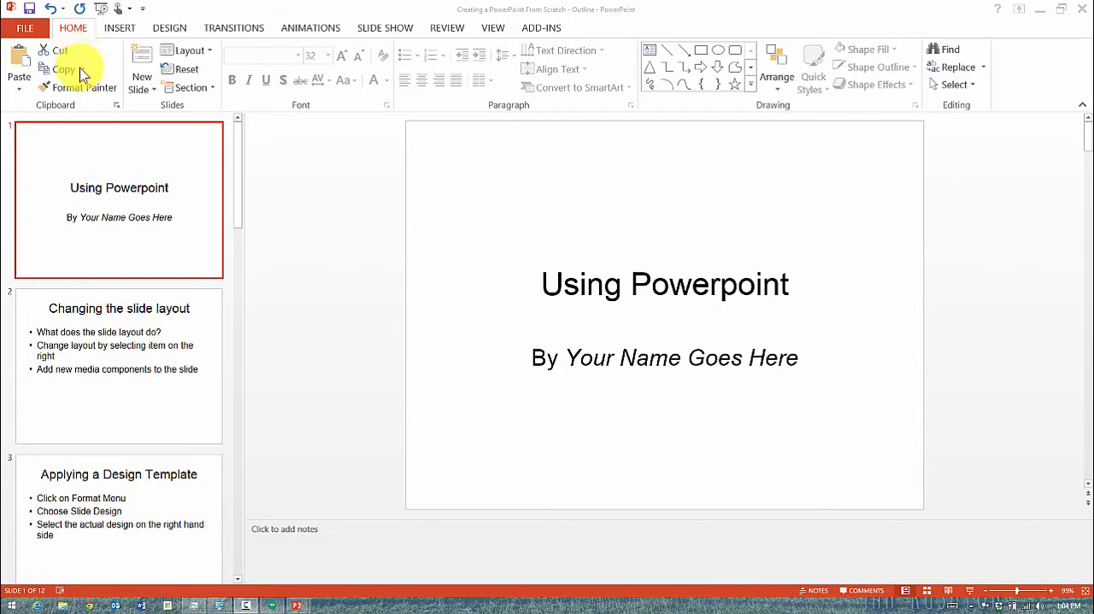
pyautogui.moveTo(179, 394)
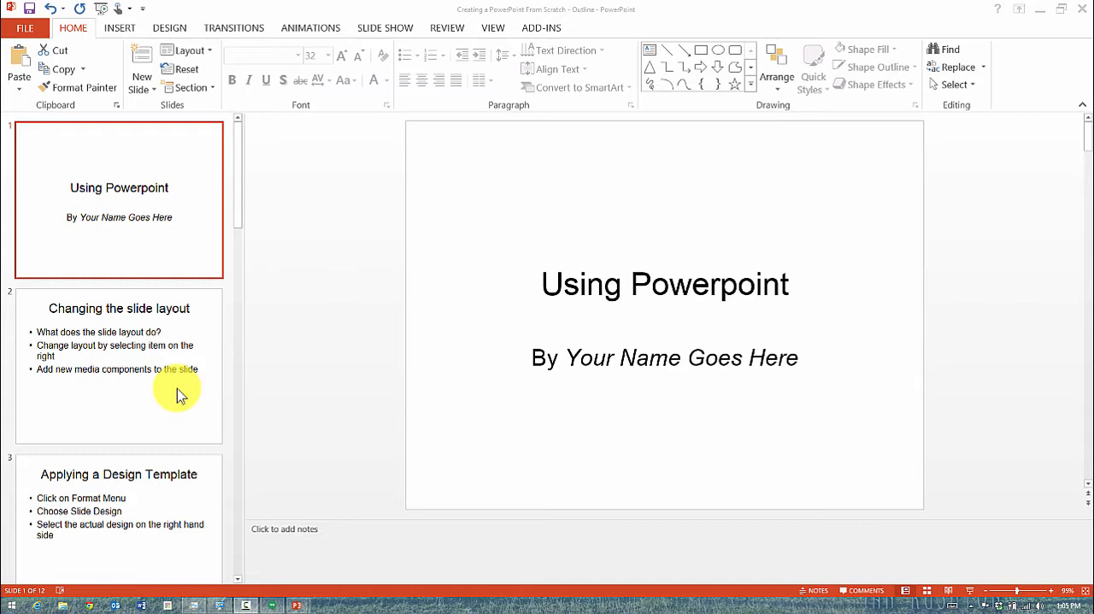
pyautogui.moveTo(162, 260)
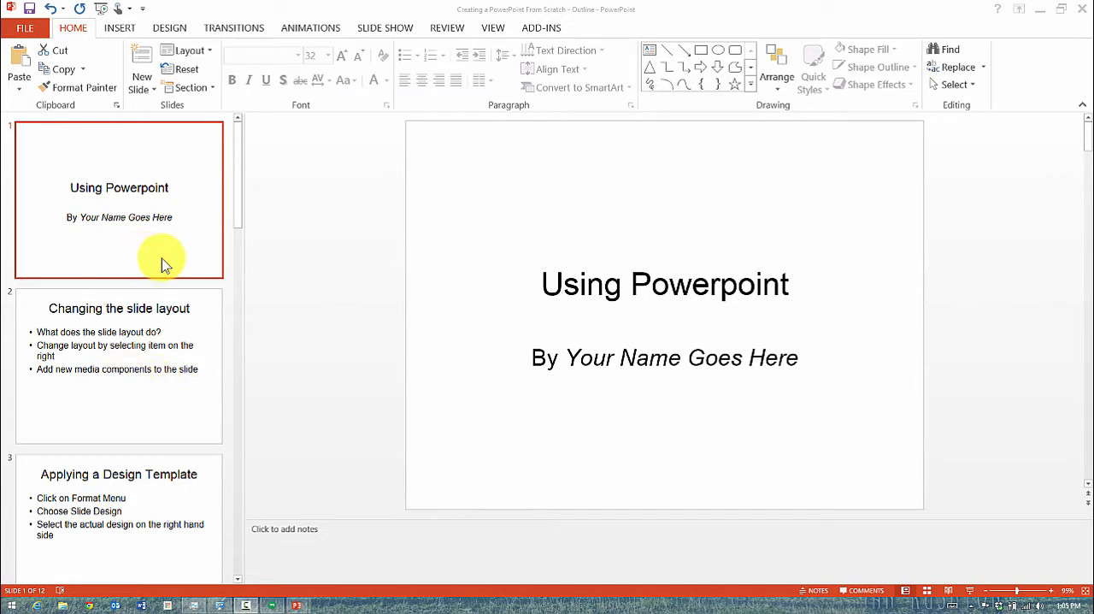
pyautogui.moveTo(191, 248)
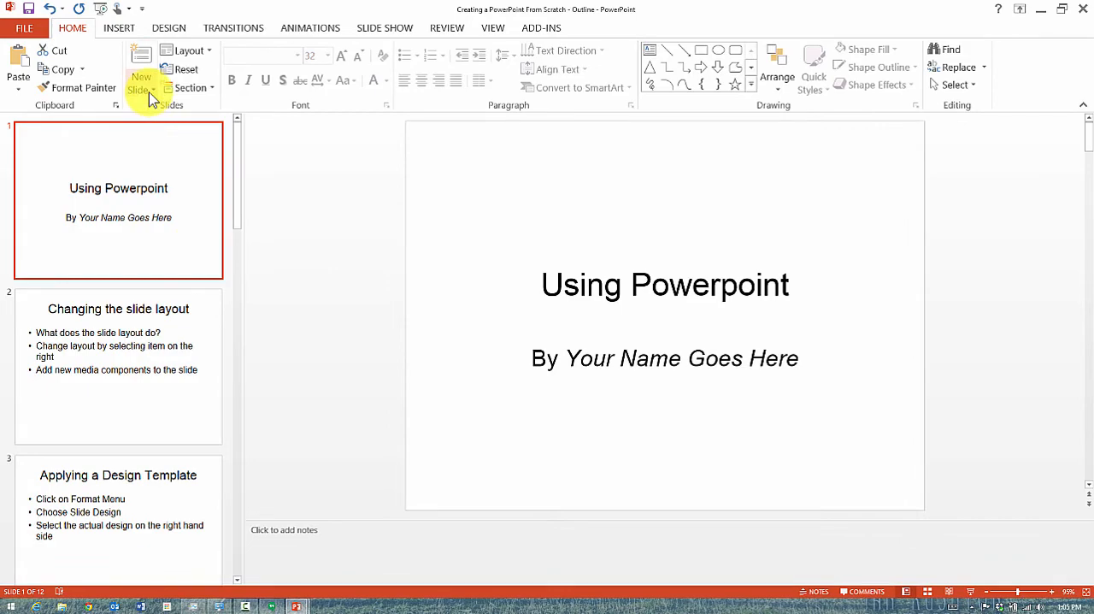
# Add a Title and Content slide and title it 'My Second Slide'
pyautogui.click(144, 86)
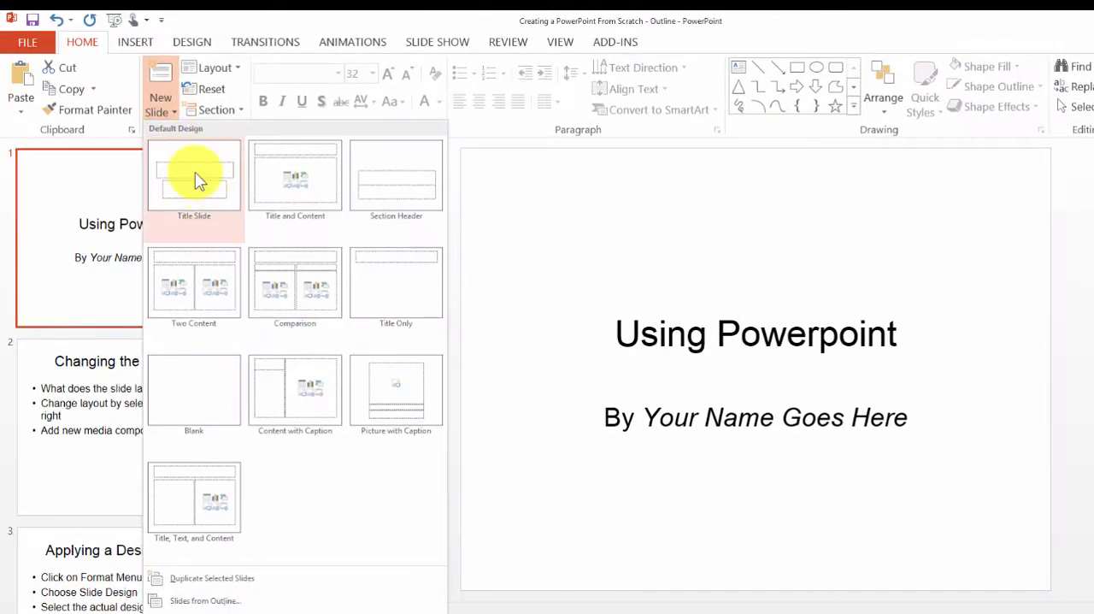
pyautogui.moveTo(316, 206)
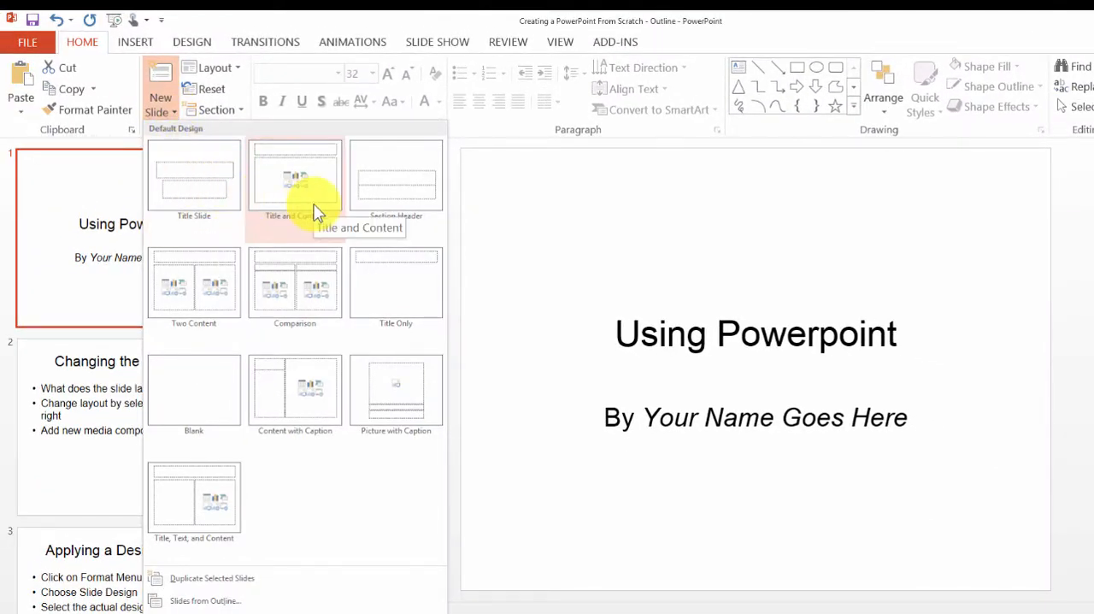
pyautogui.moveTo(304, 198)
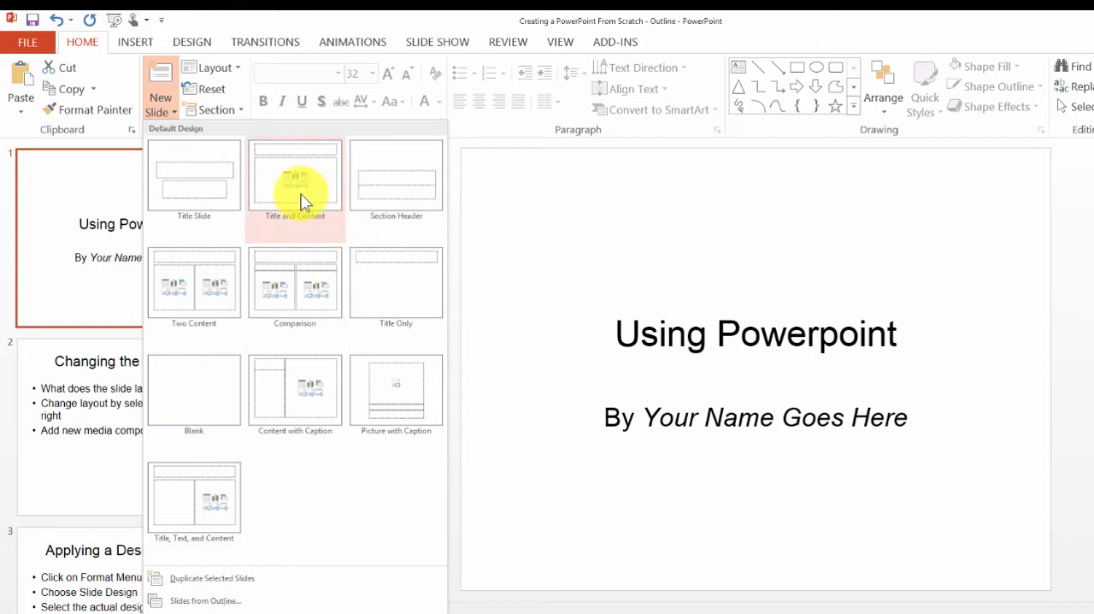
pyautogui.click(294, 179)
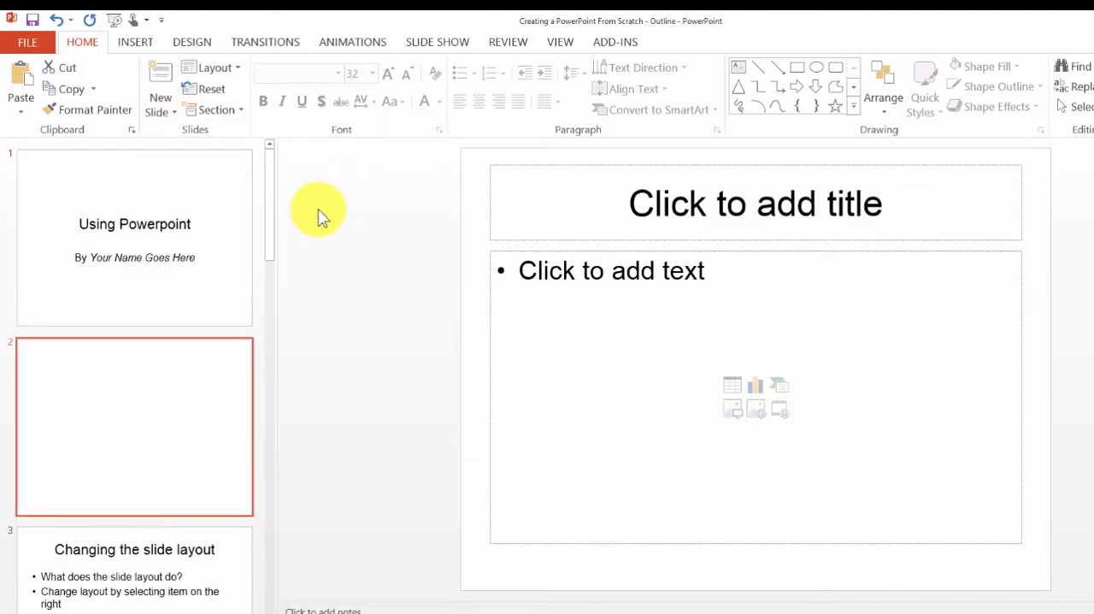
pyautogui.moveTo(732, 205)
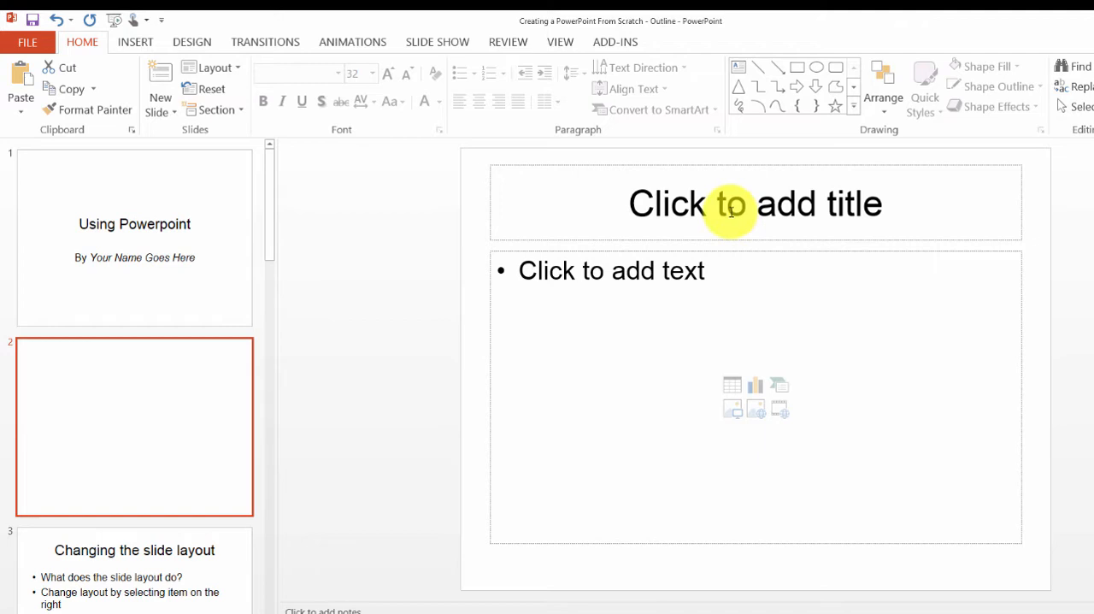
pyautogui.click(755, 204)
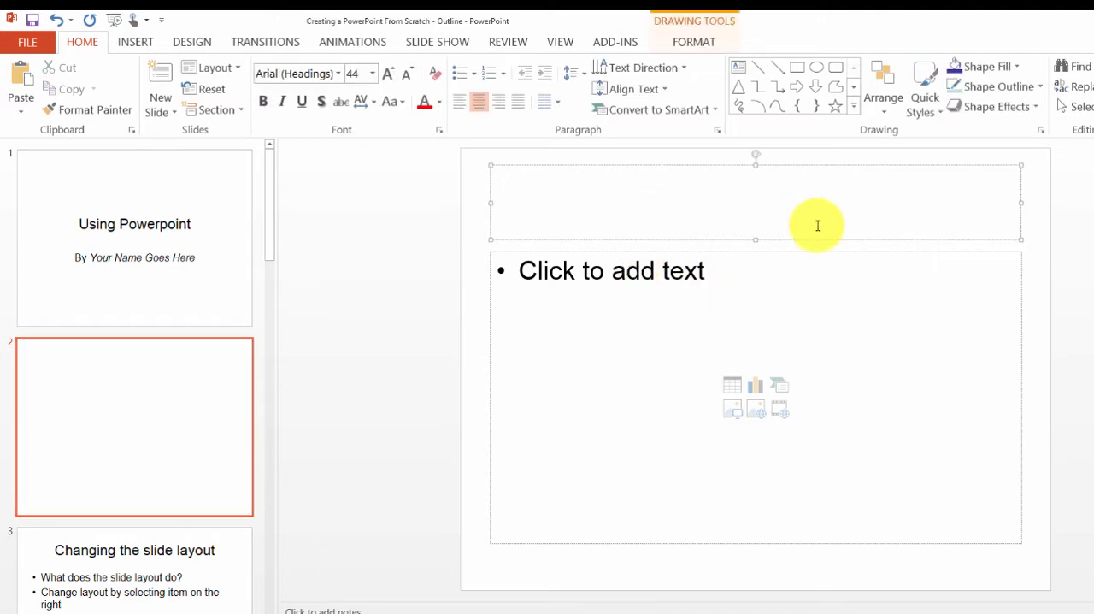
pyautogui.write('My Second Slide')
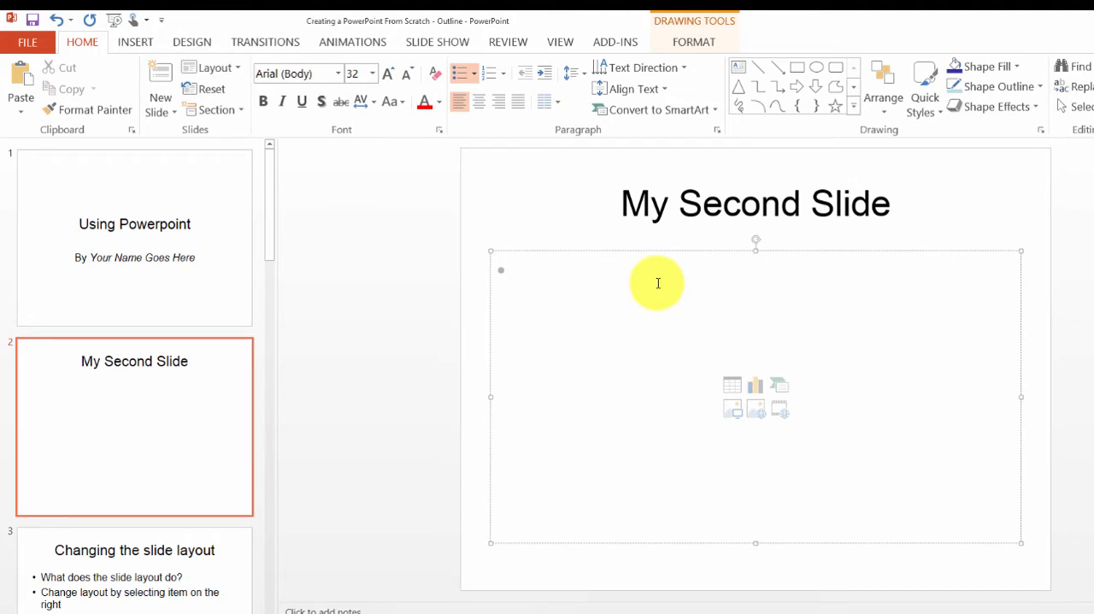
# Fill the content box with the bullets Option 1, Option 2 and Option 3
pyautogui.write('Option 1')
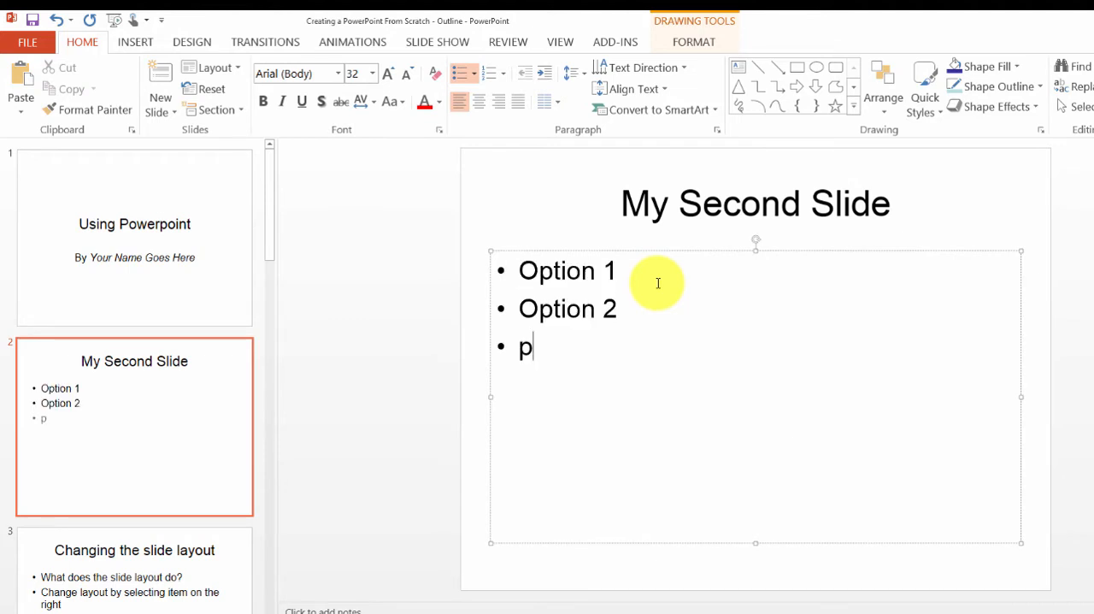
pyautogui.write('Option 3')
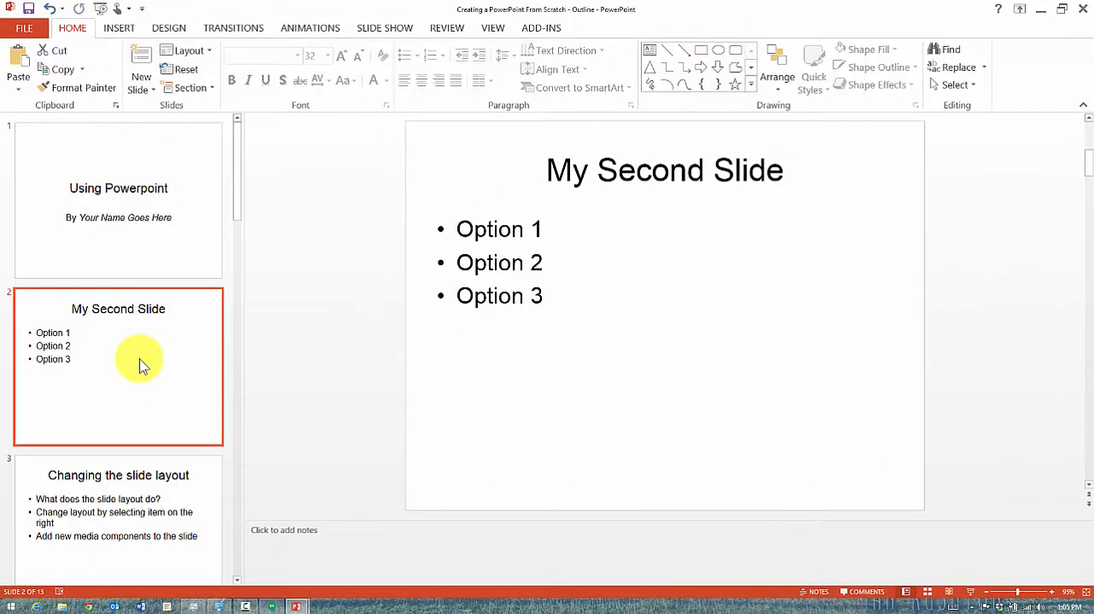
pyautogui.moveTo(581, 303)
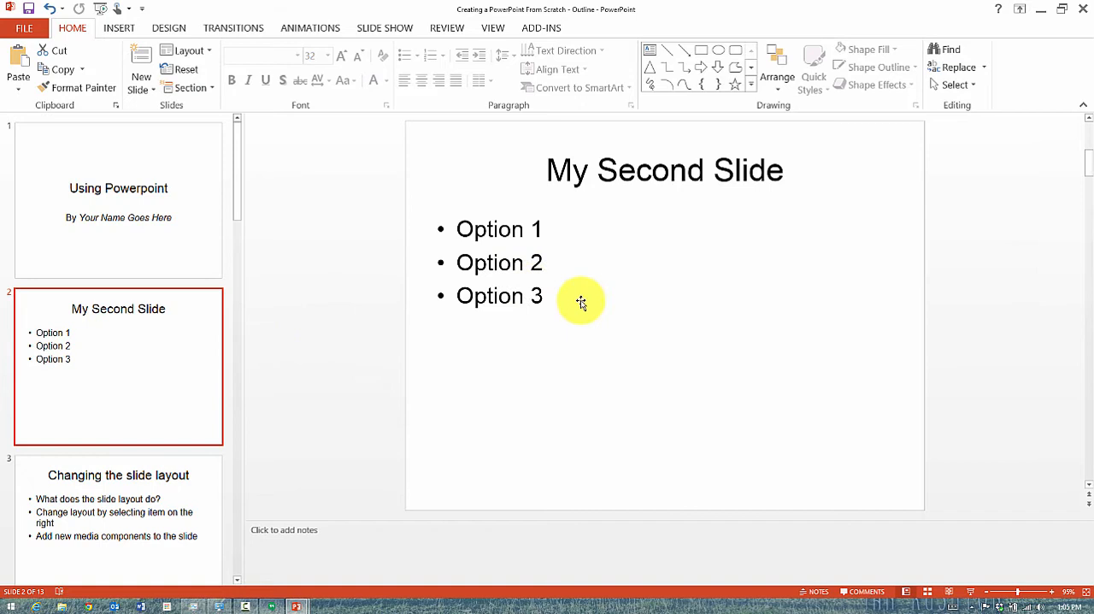
pyautogui.moveTo(572, 311)
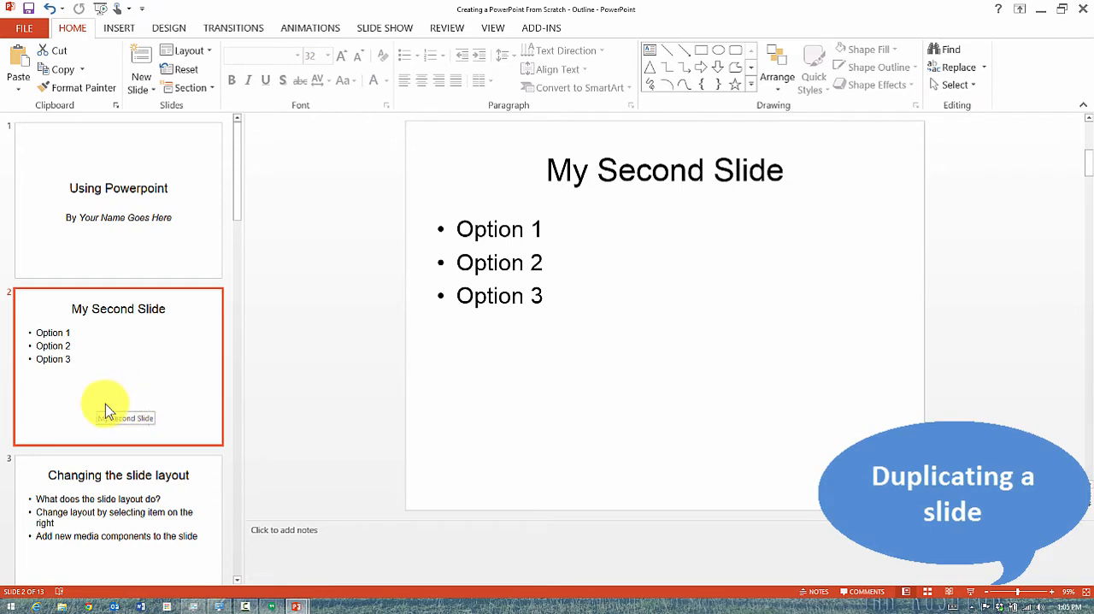
pyautogui.moveTo(86, 400)
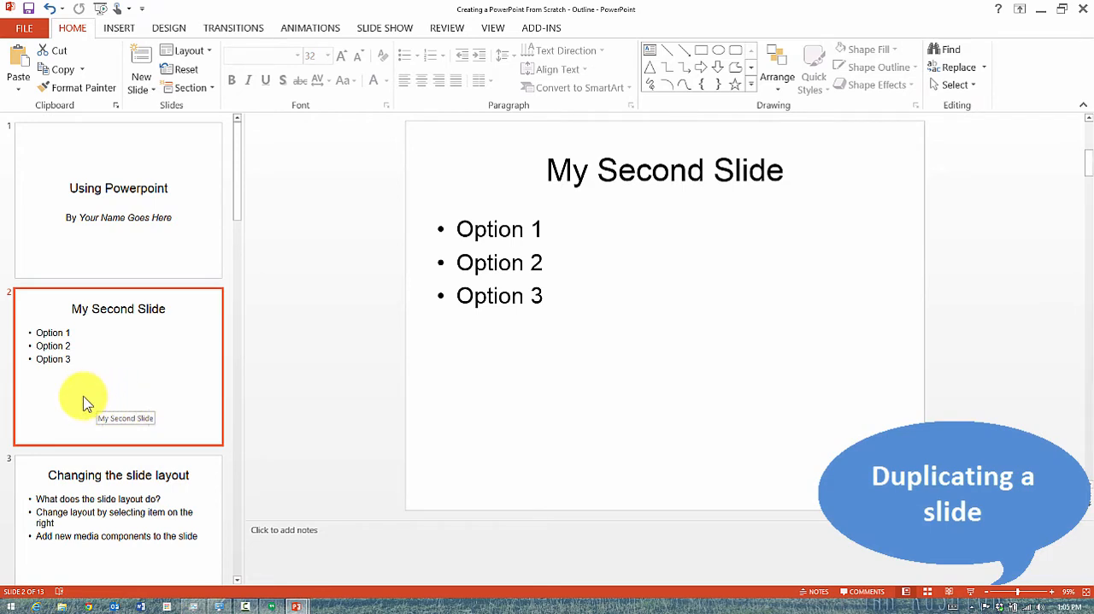
# Duplicate the slide 2 thumbnail so an identical copy follows it
pyautogui.rightClick(85, 397)
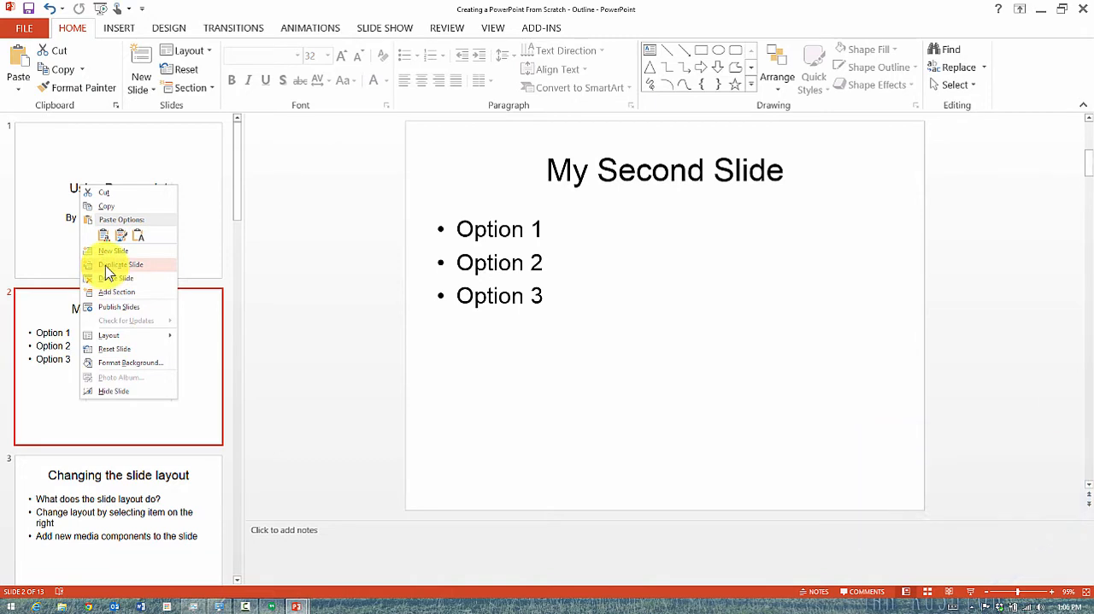
pyautogui.click(126, 263)
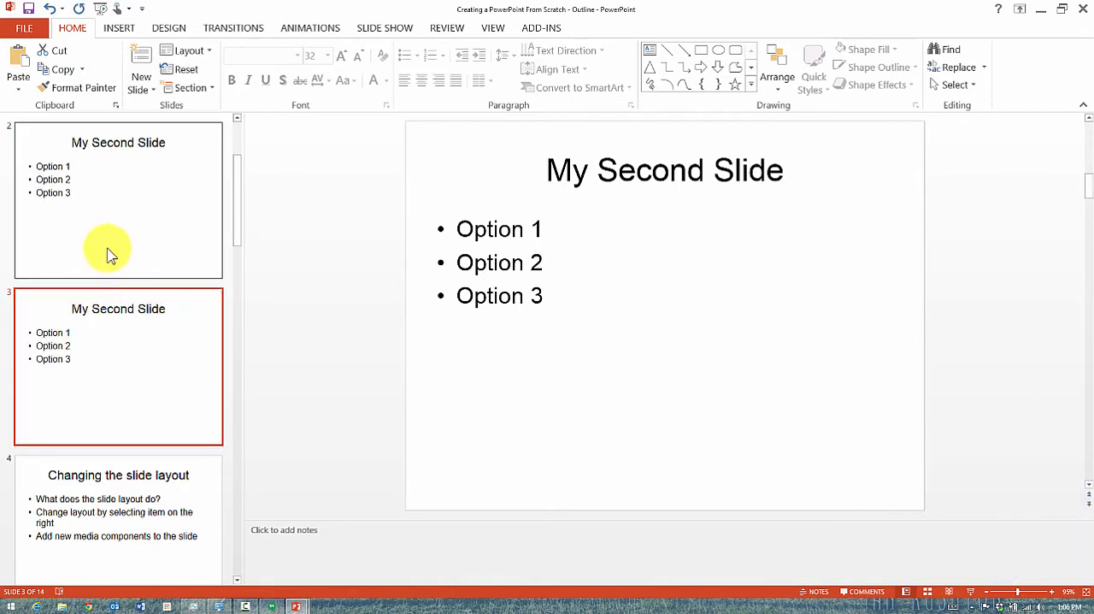
pyautogui.moveTo(123, 256)
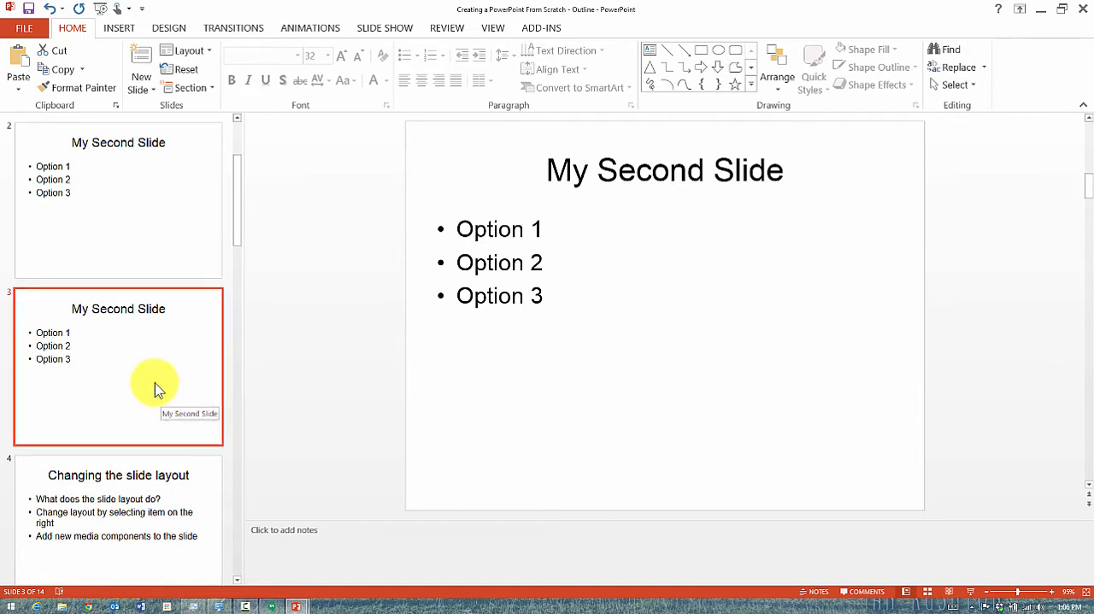
pyautogui.moveTo(656, 175)
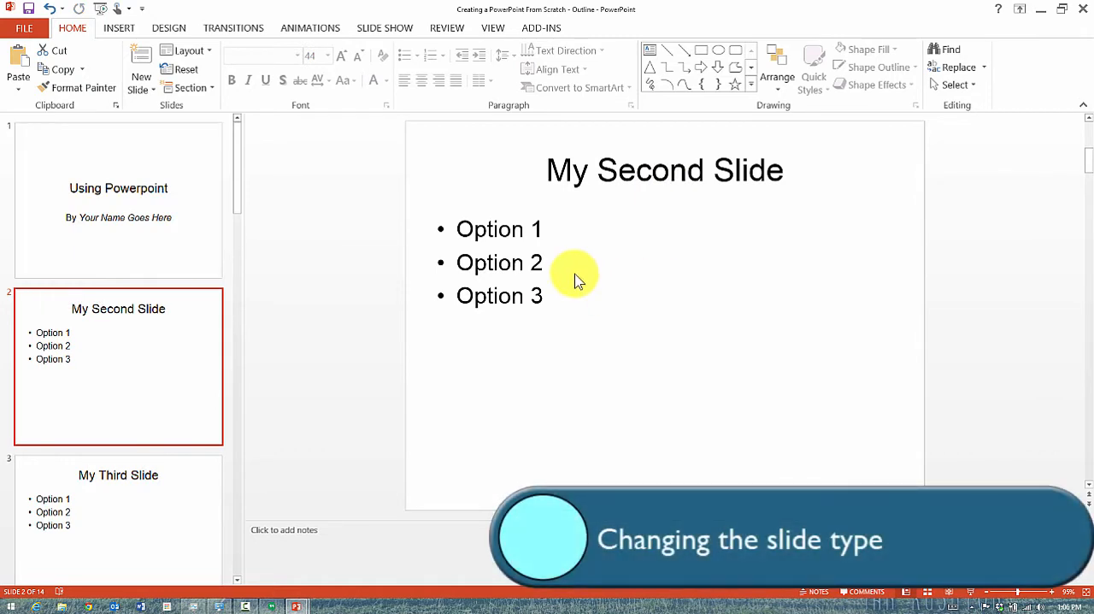
pyautogui.moveTo(626, 318)
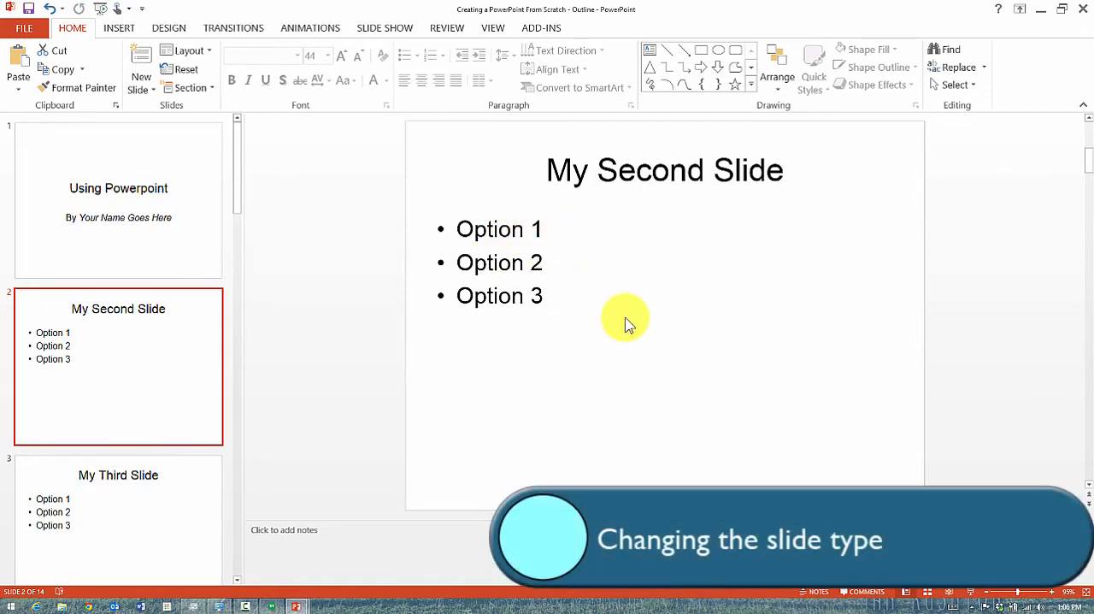
# Switch slide 2 to the Two Content layout, bullets left and empty placeholder right
pyautogui.click(499, 296)
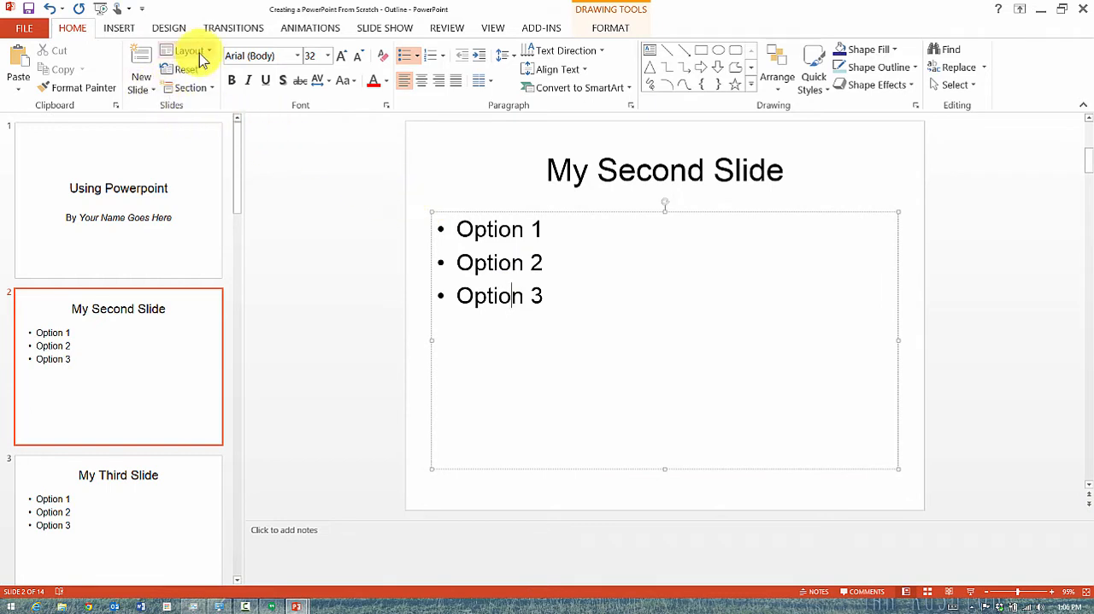
pyautogui.click(185, 53)
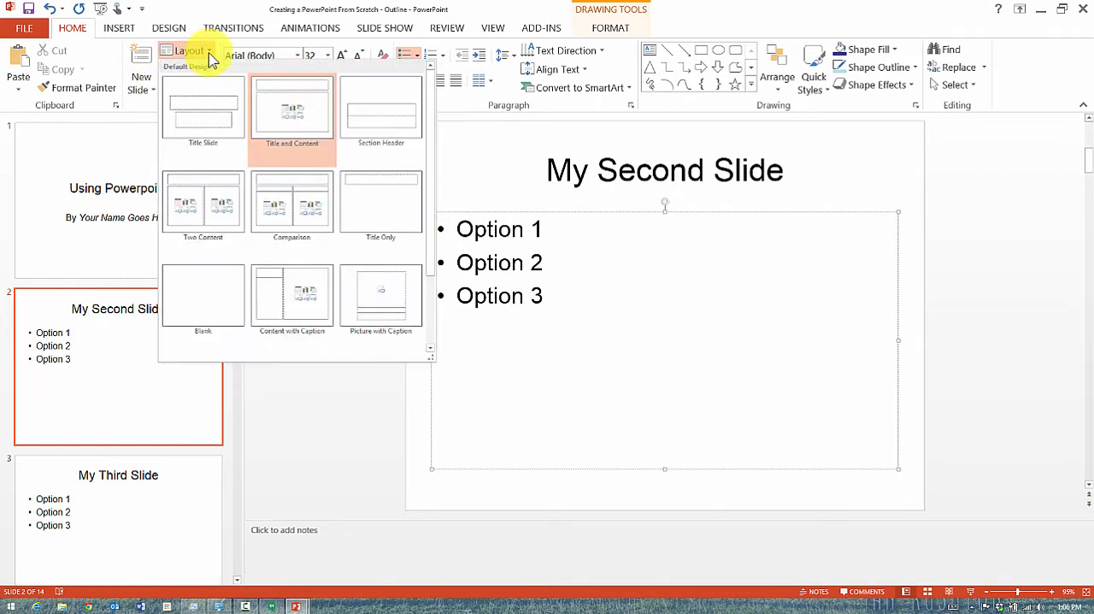
pyautogui.moveTo(205, 205)
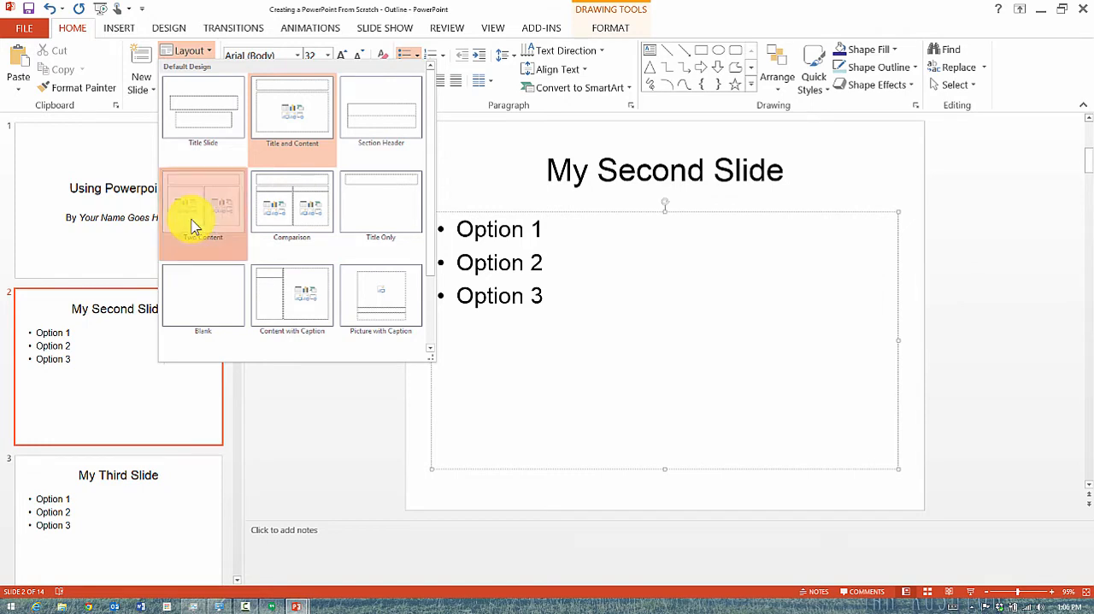
pyautogui.click(202, 209)
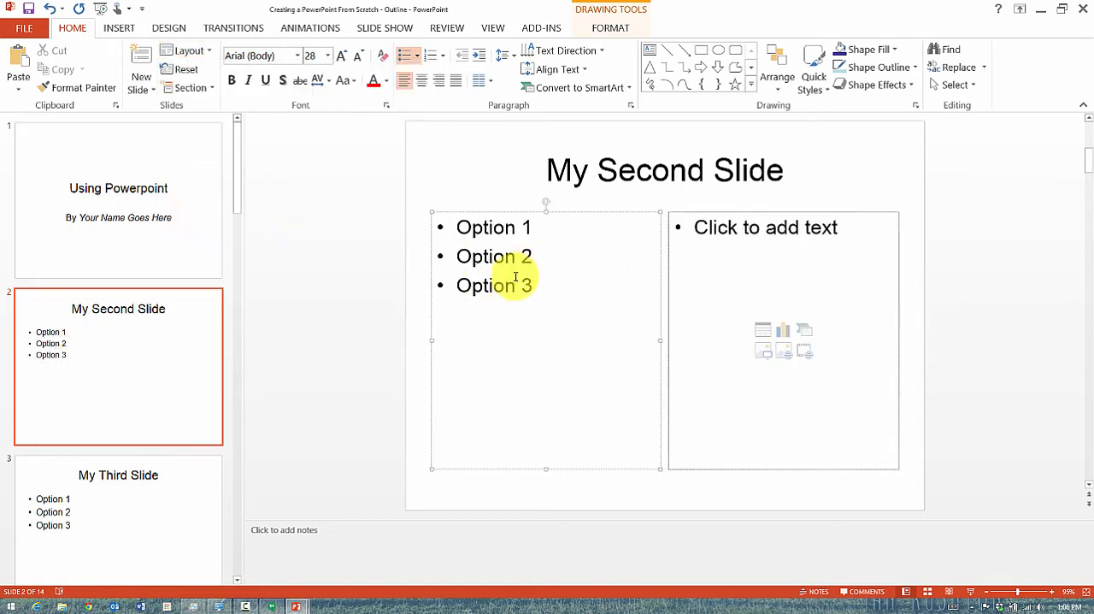
pyautogui.moveTo(694, 314)
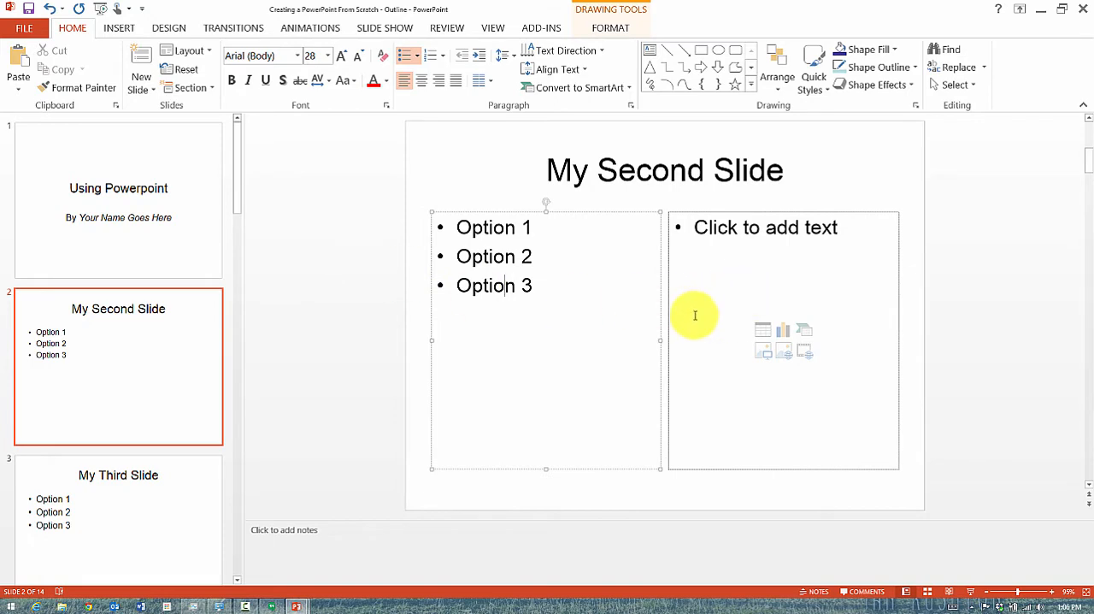
pyautogui.moveTo(530, 349)
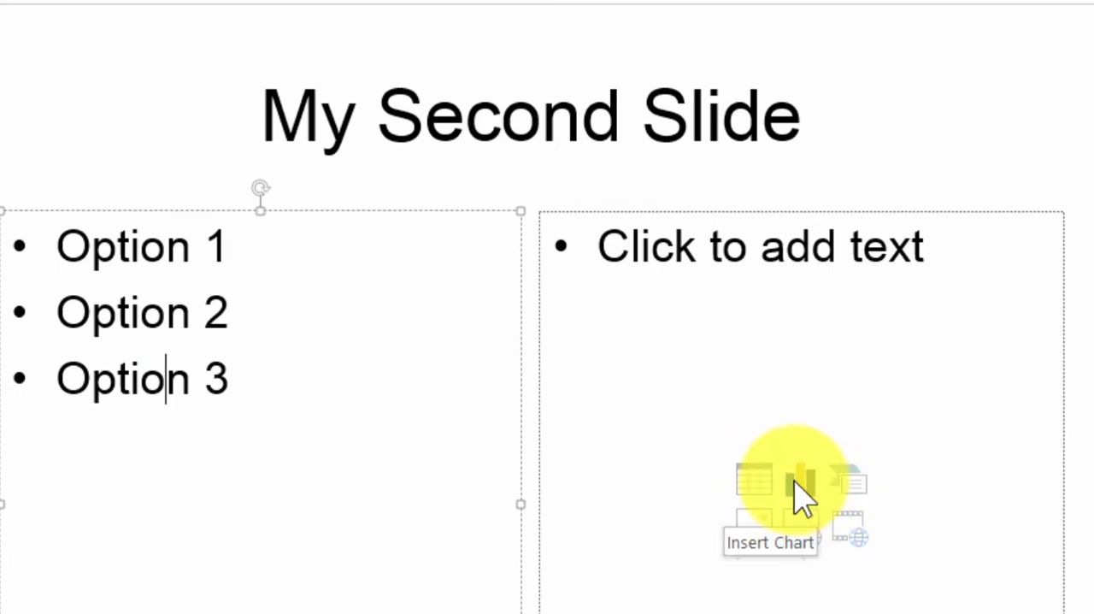
pyautogui.moveTo(772, 543)
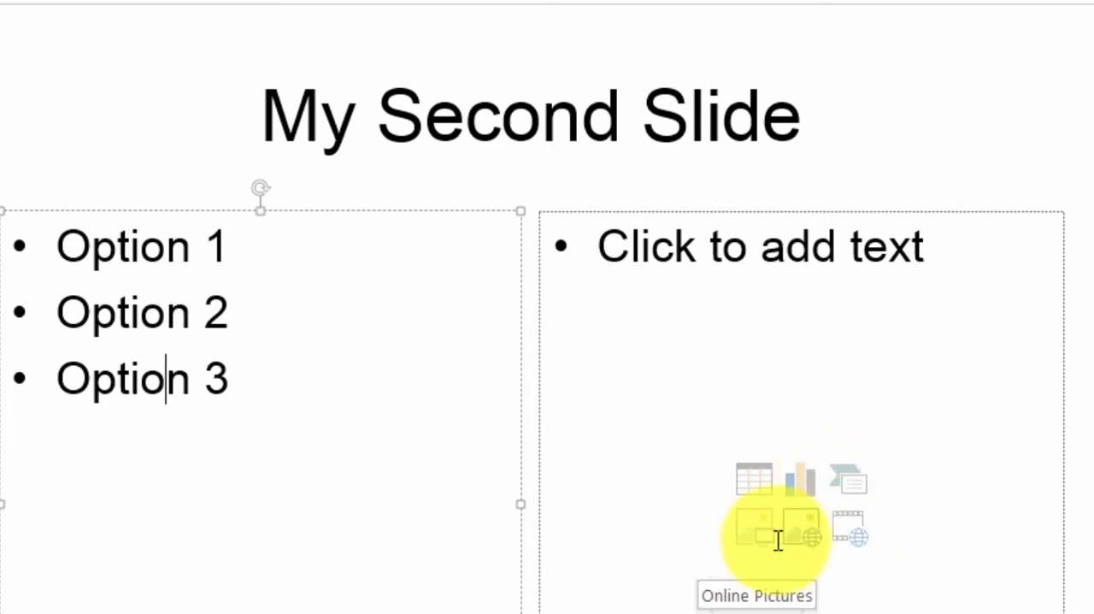
pyautogui.moveTo(258, 139)
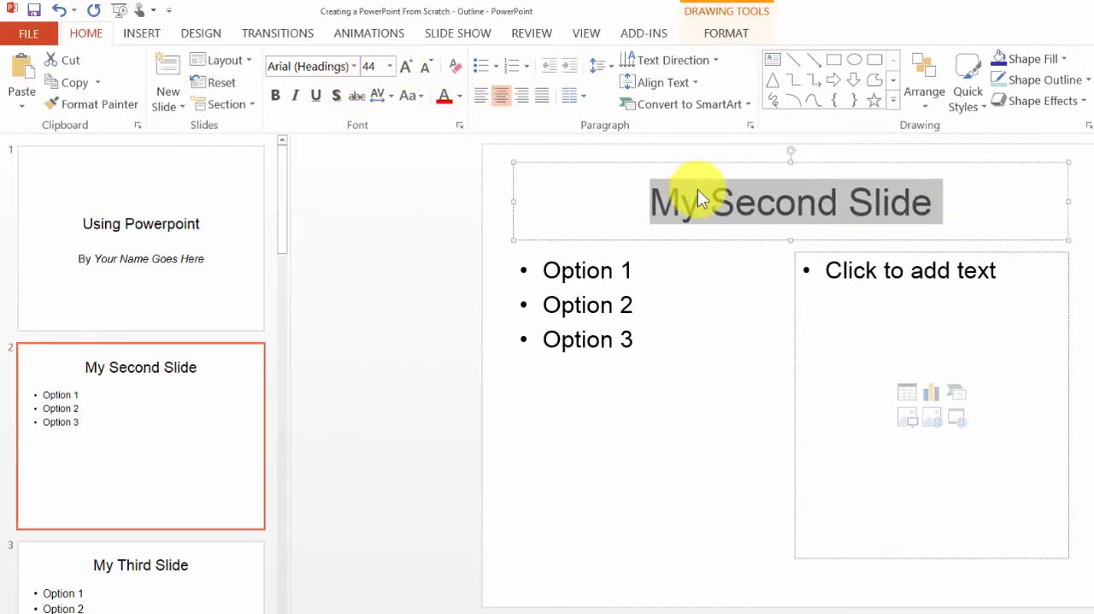
# Increase the title 'My Second Slide' to 48 pt and make it bold
pyautogui.click(405, 66)
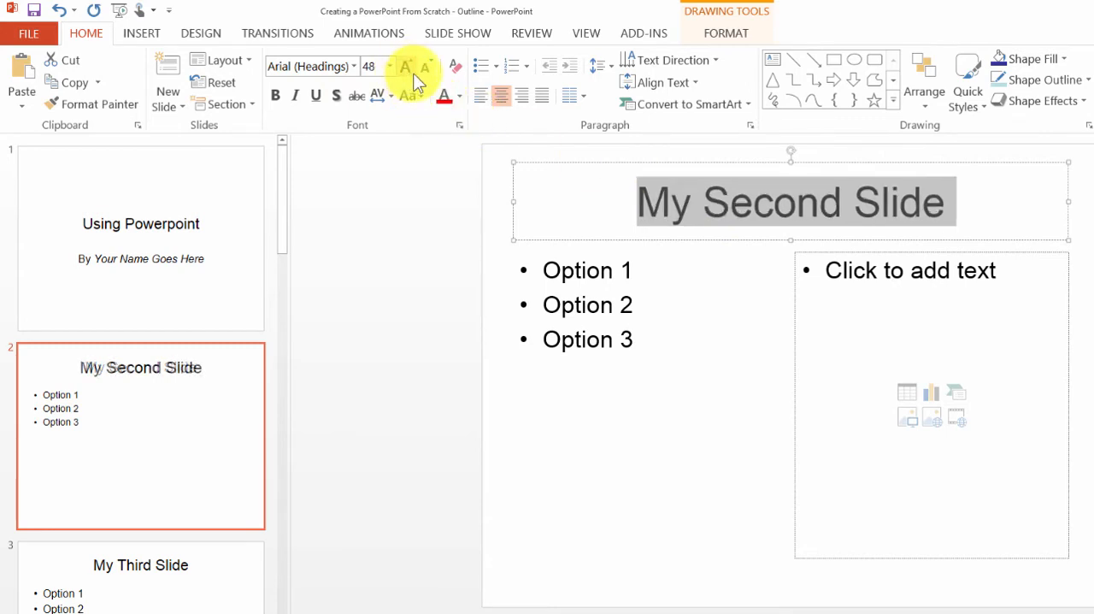
pyautogui.click(274, 95)
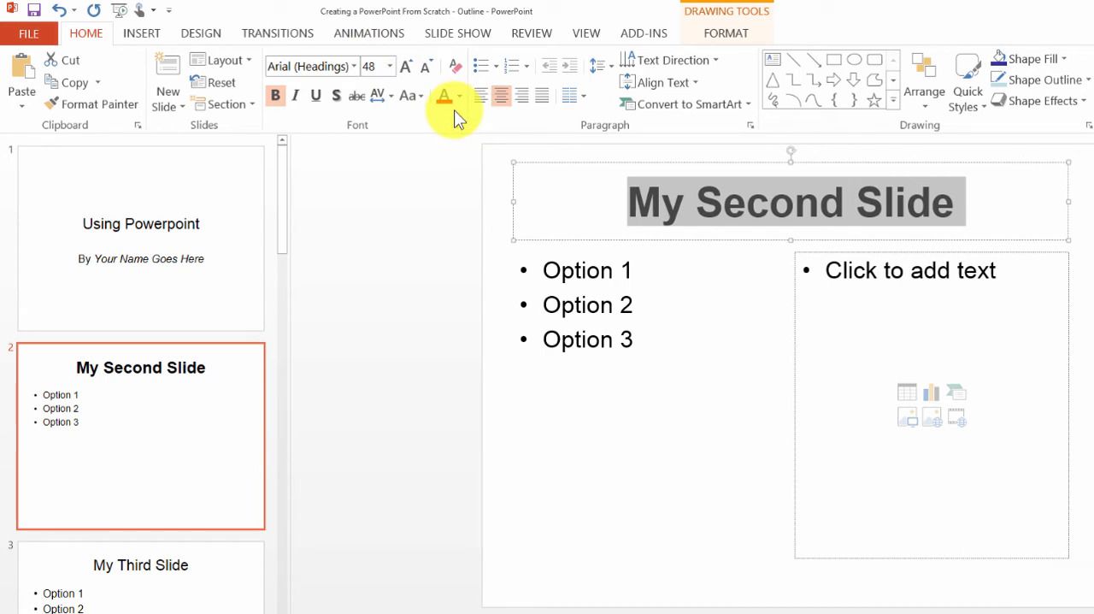
pyautogui.moveTo(513, 120)
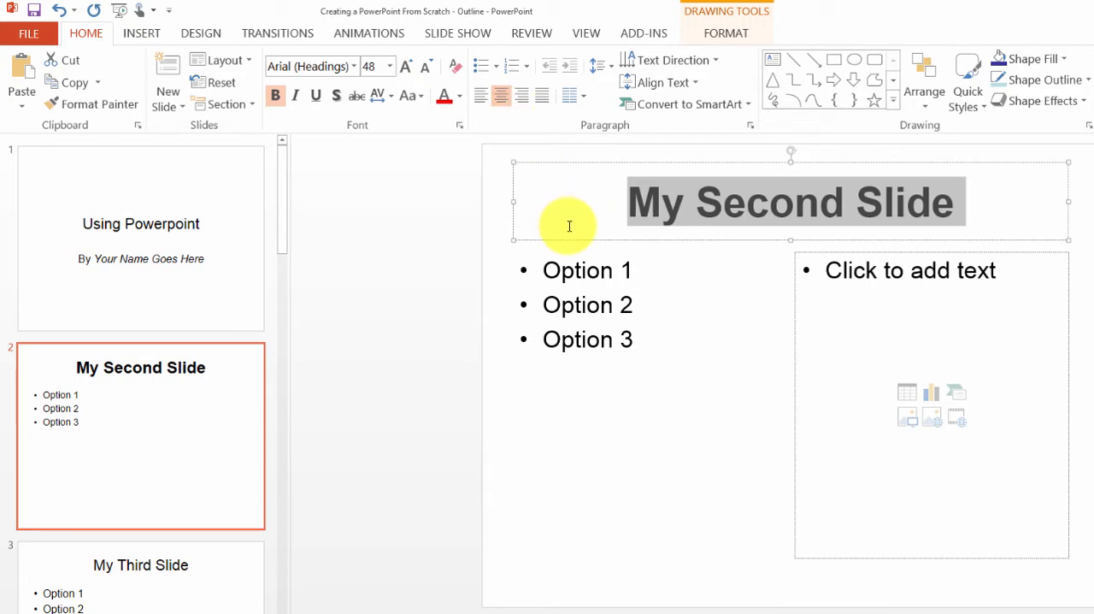
pyautogui.moveTo(602, 229)
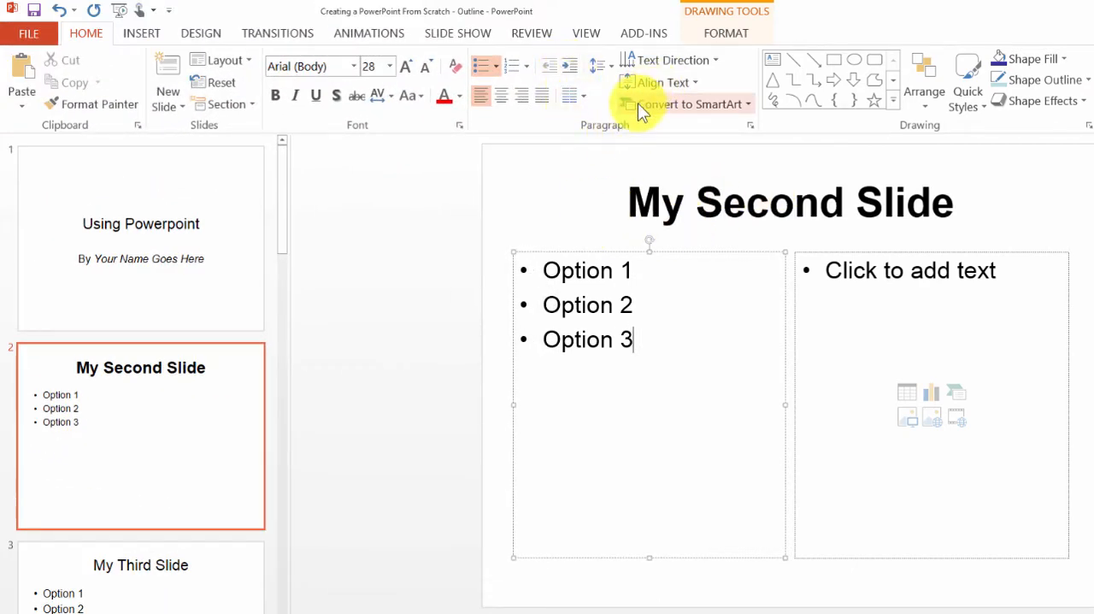
pyautogui.moveTo(846, 82)
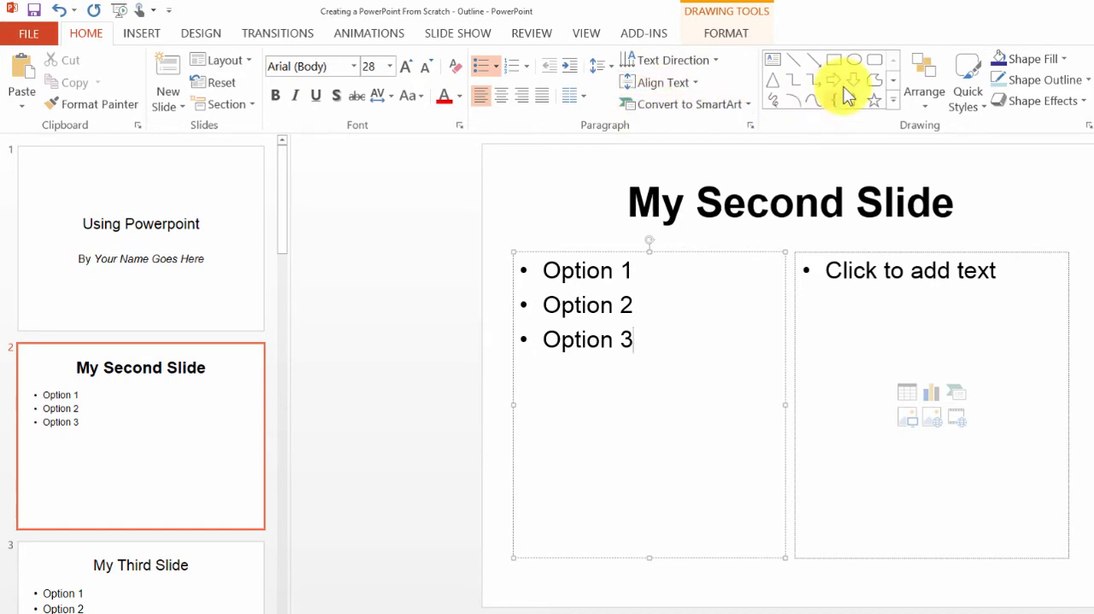
pyautogui.moveTo(810, 75)
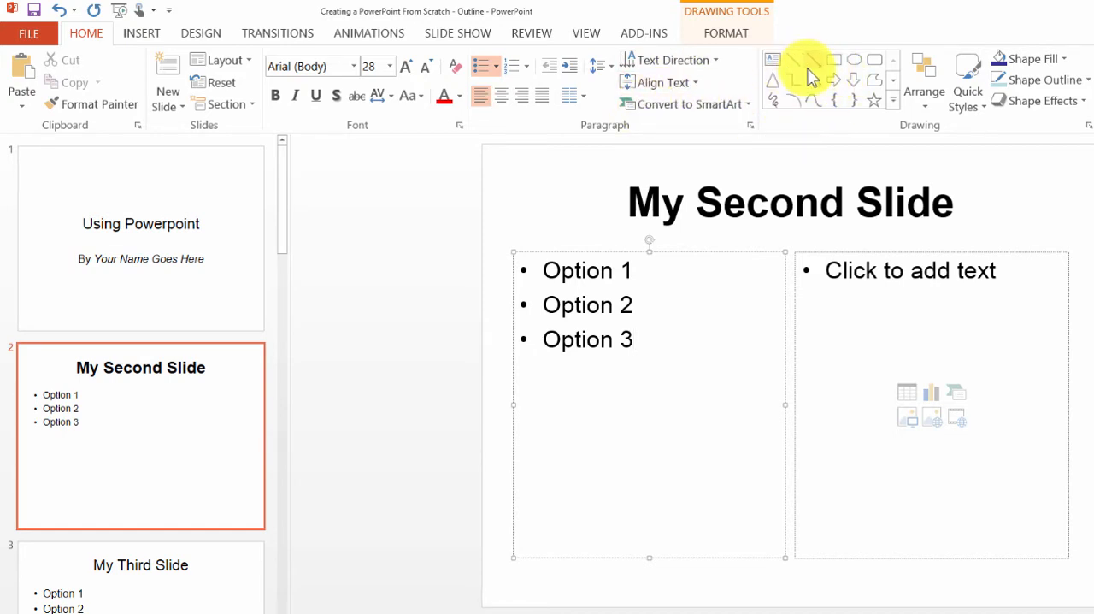
pyautogui.moveTo(834, 75)
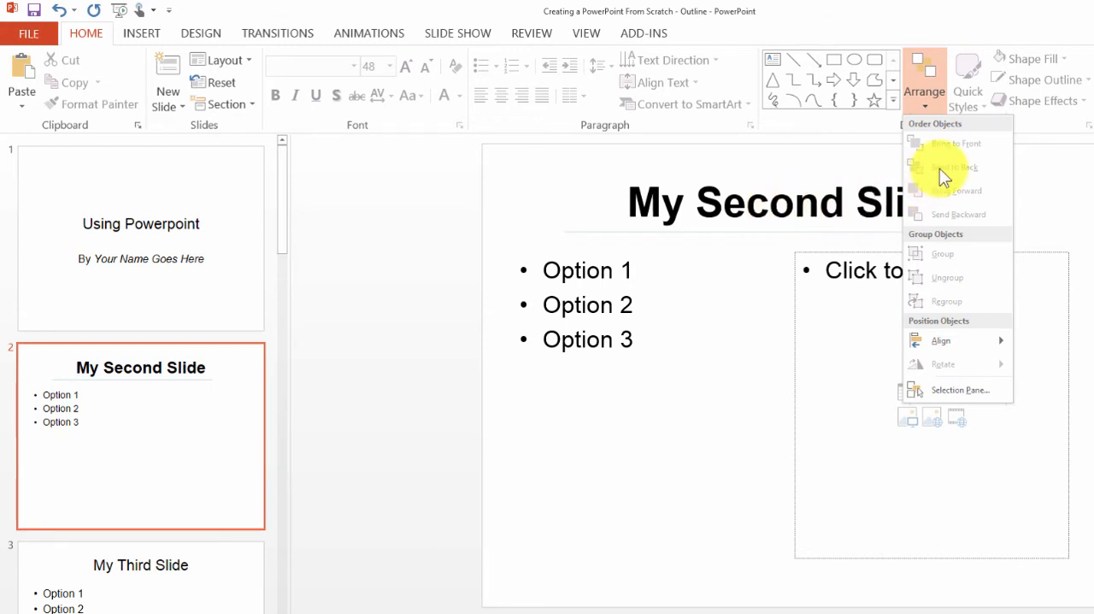
pyautogui.moveTo(961, 222)
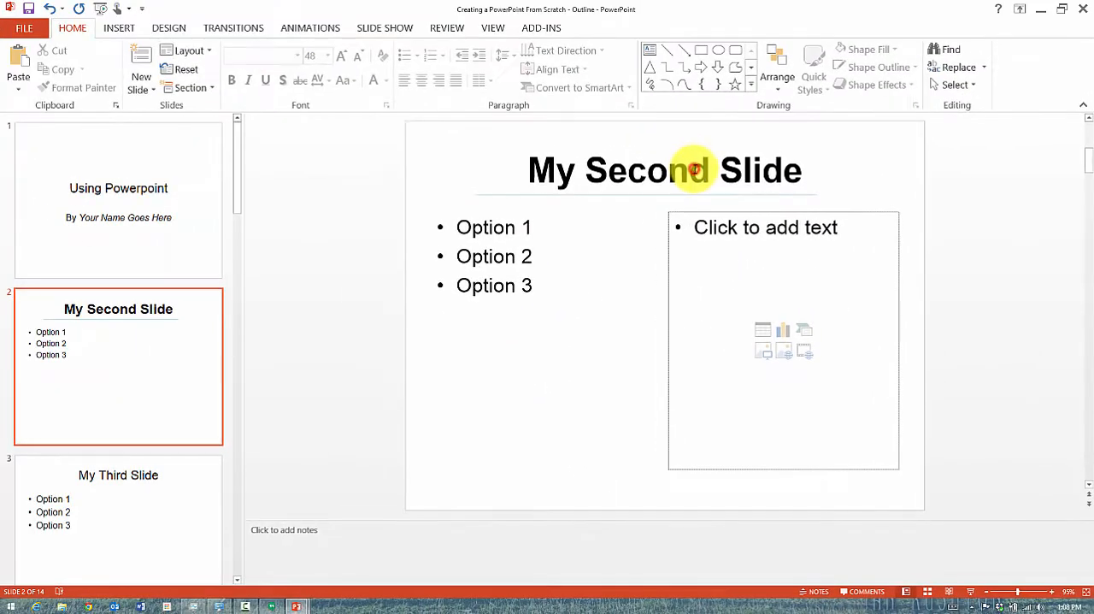
# Apply a blue intense-effect Quick Style to the title placeholder, giving white text on dark blue
pyautogui.click(688, 169)
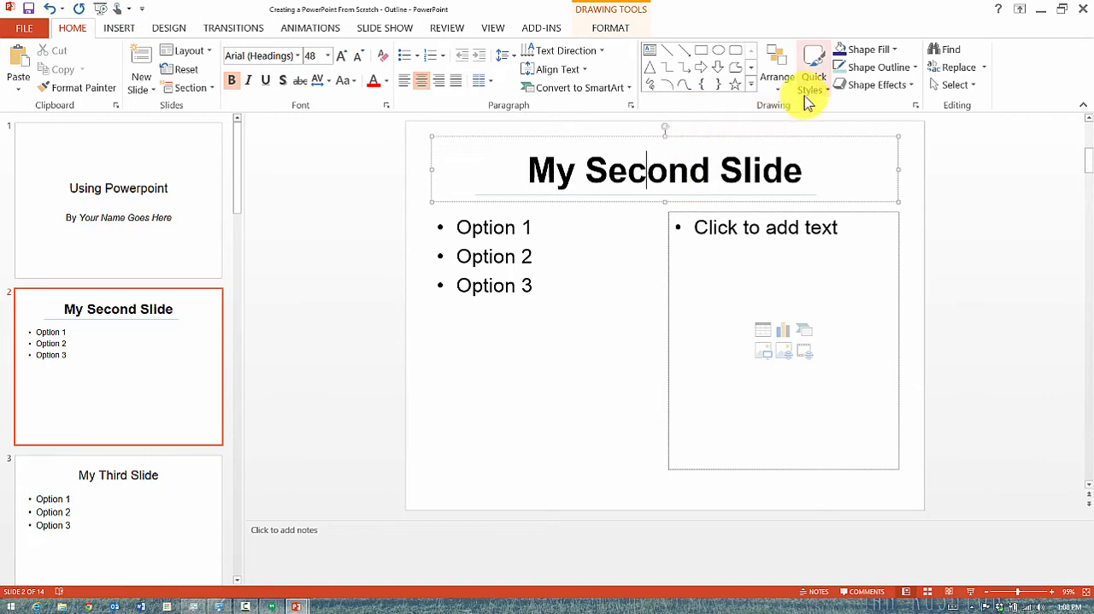
pyautogui.moveTo(814, 72)
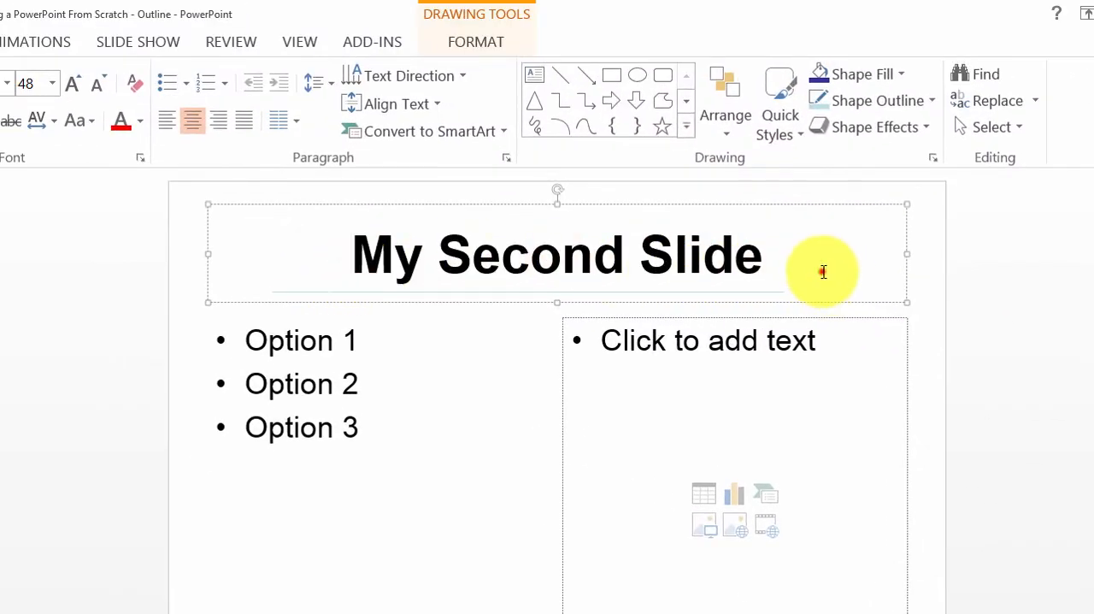
pyautogui.moveTo(294, 283)
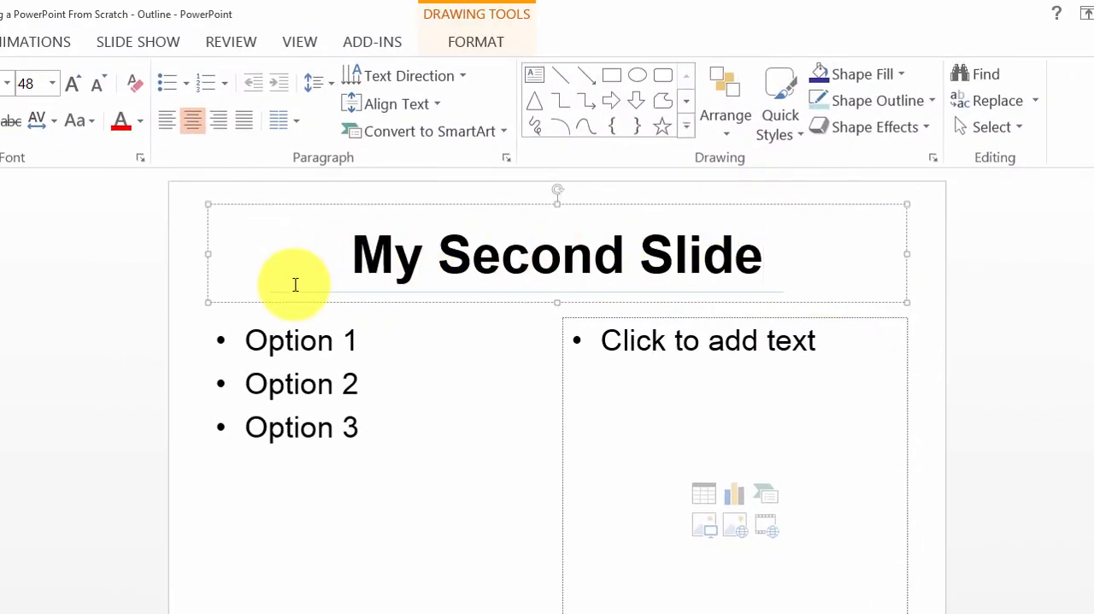
pyautogui.moveTo(246, 270)
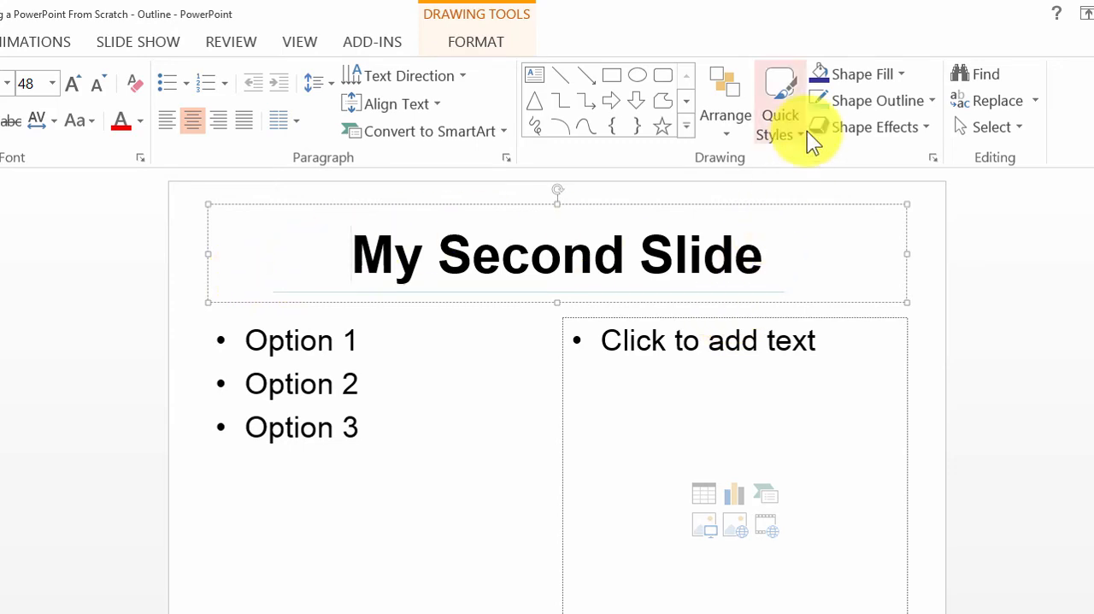
pyautogui.moveTo(782, 116)
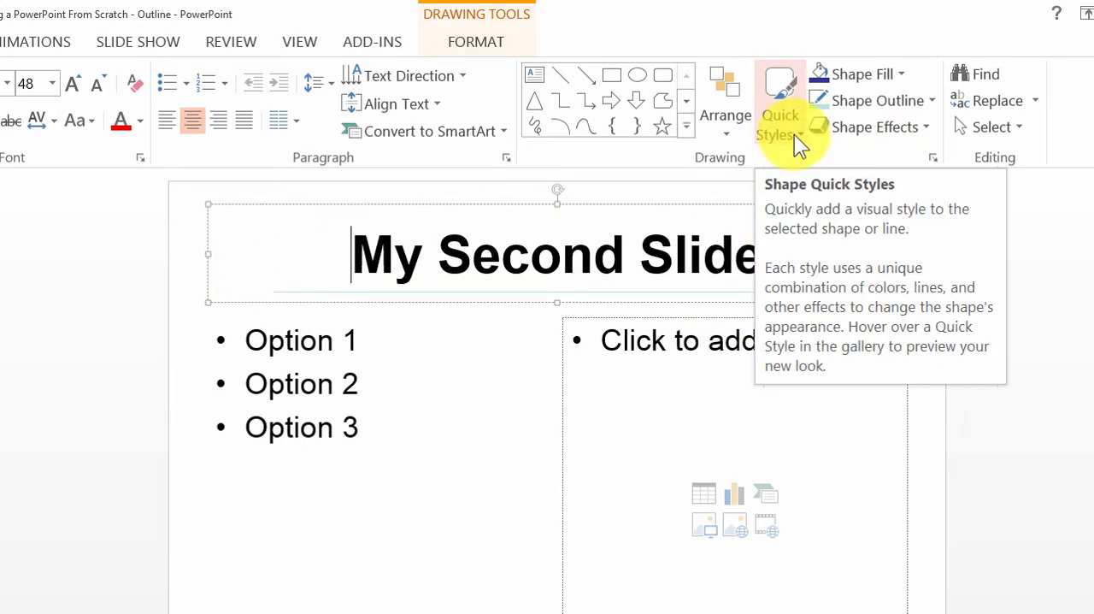
pyautogui.moveTo(363, 299)
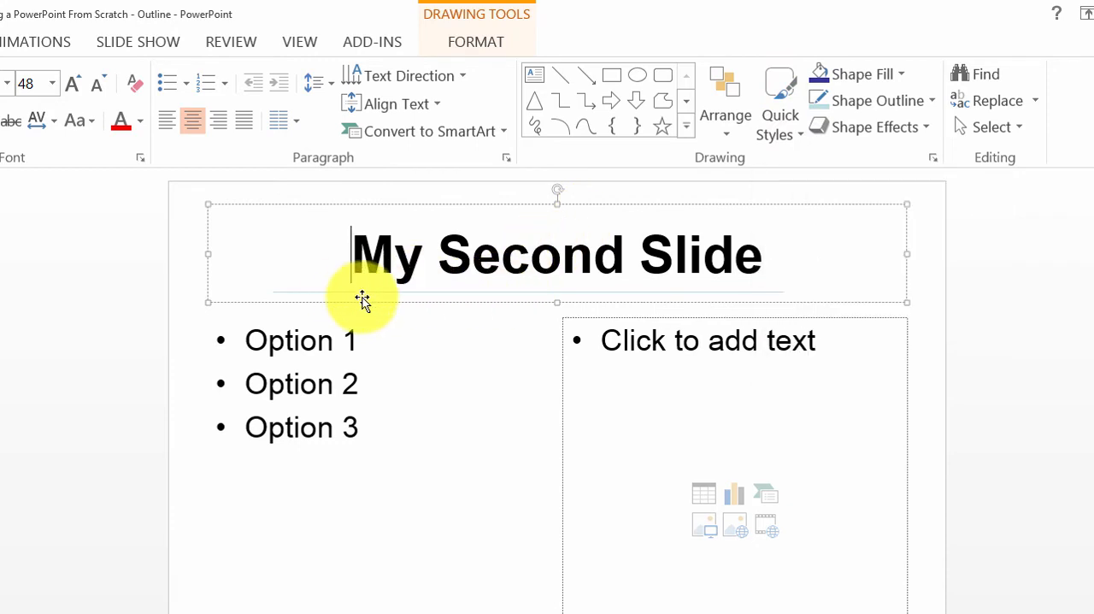
pyautogui.moveTo(236, 203)
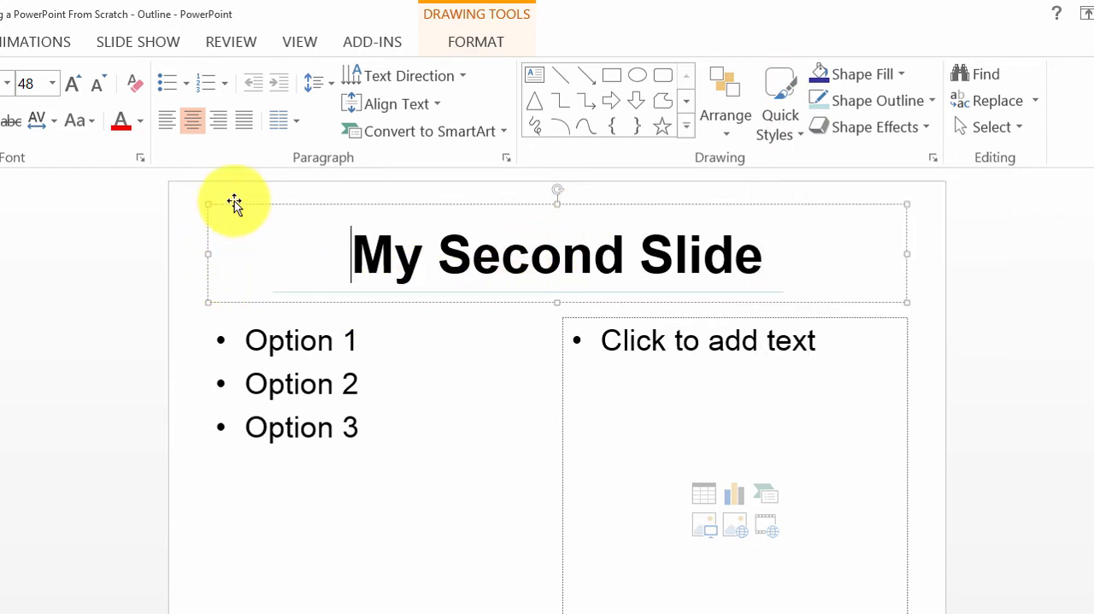
pyautogui.moveTo(263, 206)
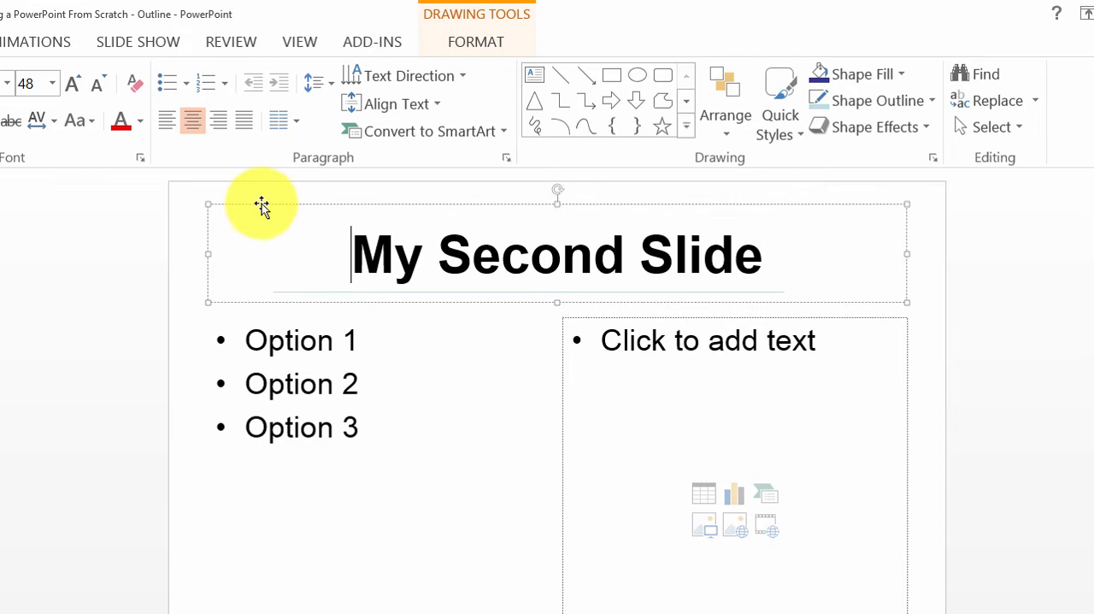
pyautogui.moveTo(838, 157)
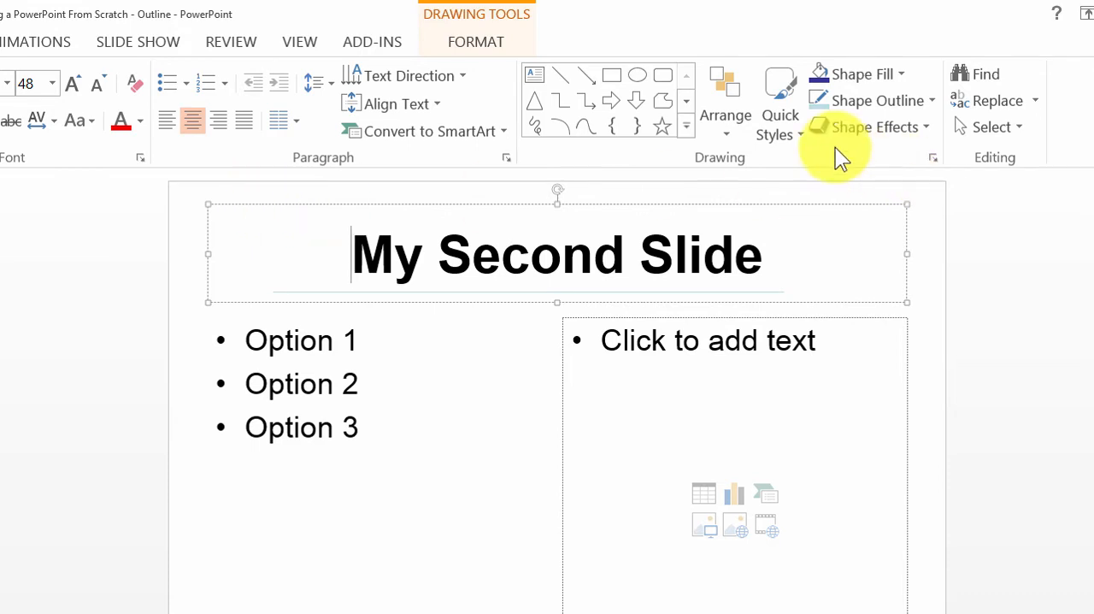
pyautogui.click(780, 99)
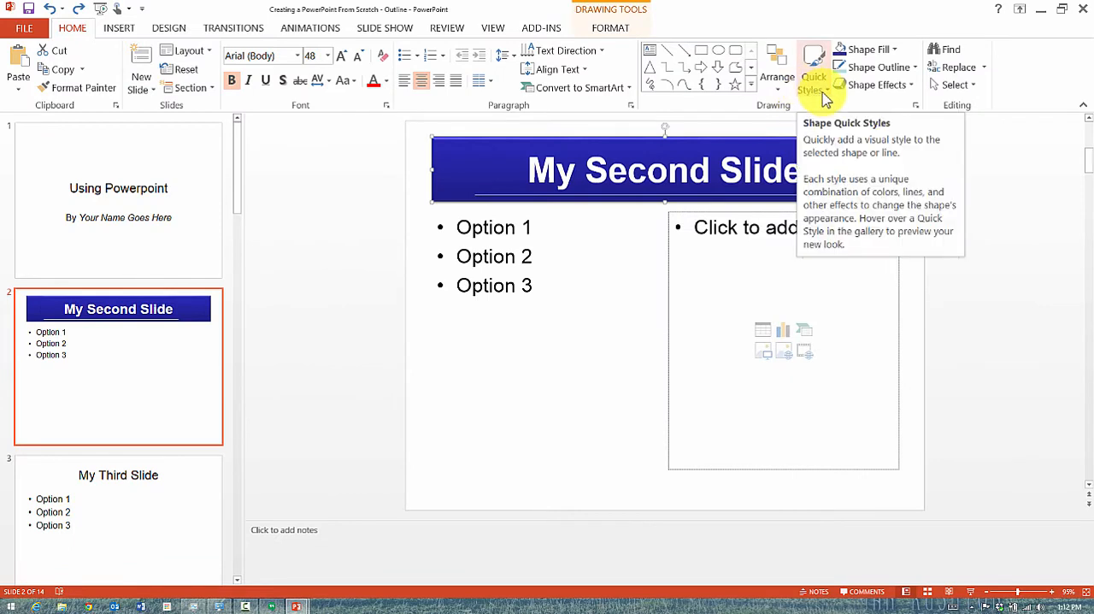
pyautogui.click(813, 77)
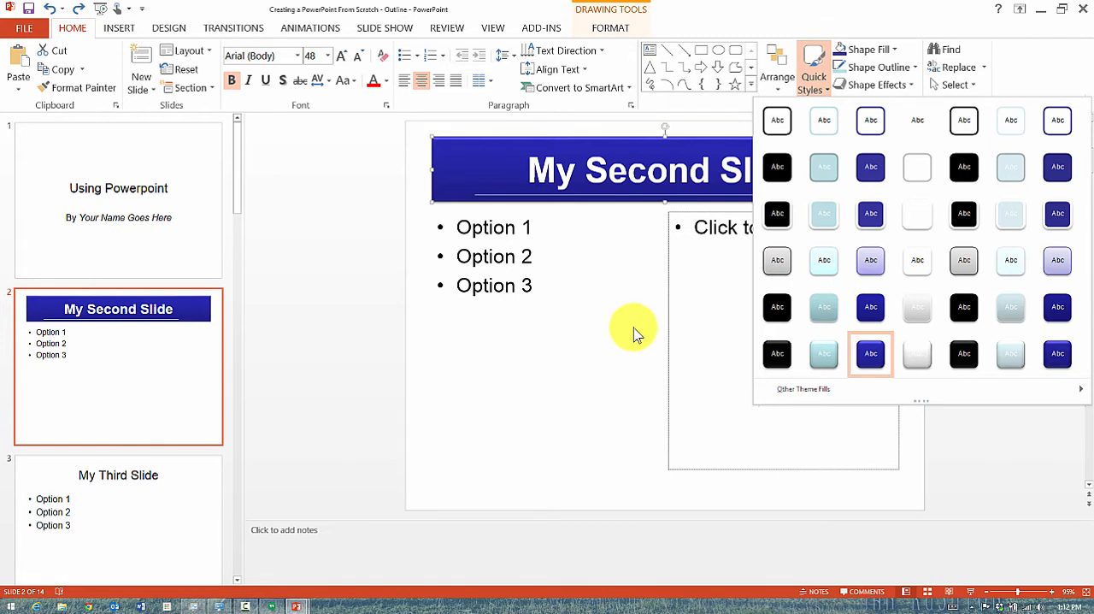
pyautogui.moveTo(885, 50)
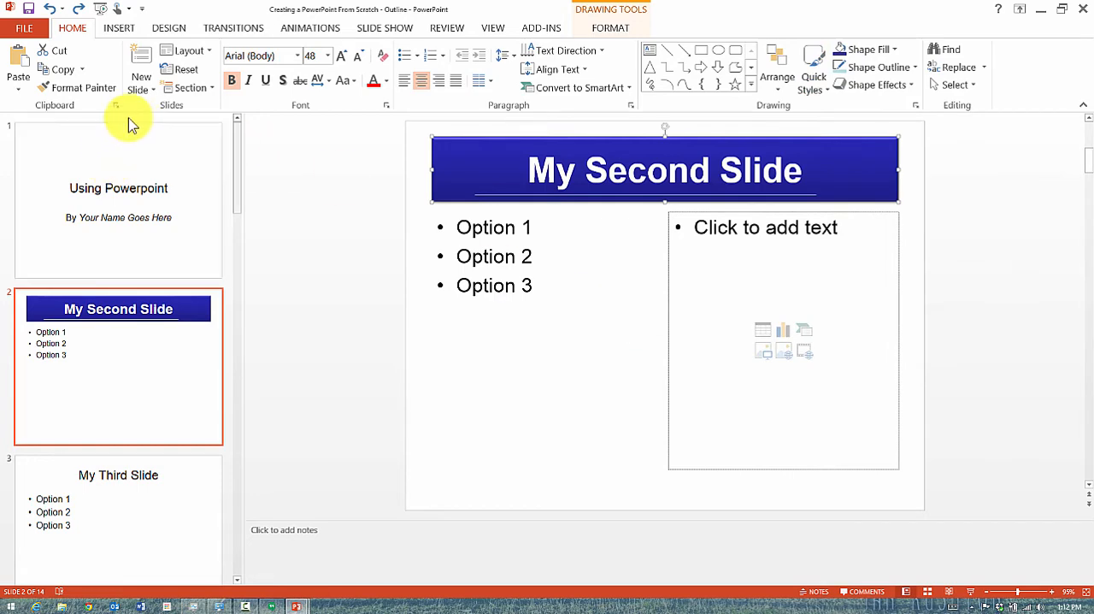
# Preview themes in the Design gallery and apply the Office Theme to the presentation
pyautogui.click(545, 374)
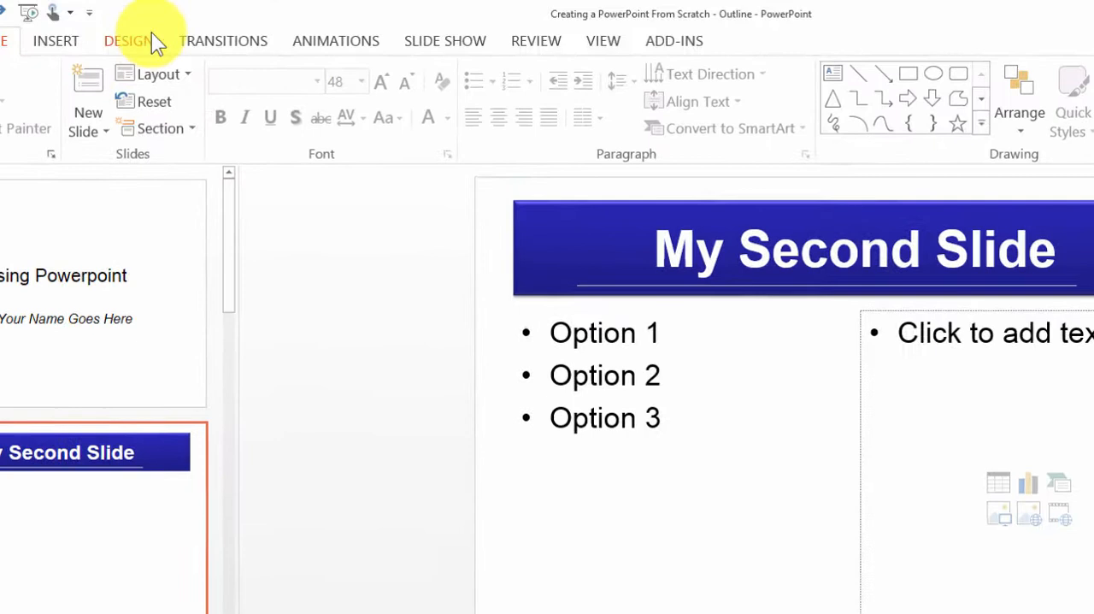
pyautogui.click(126, 41)
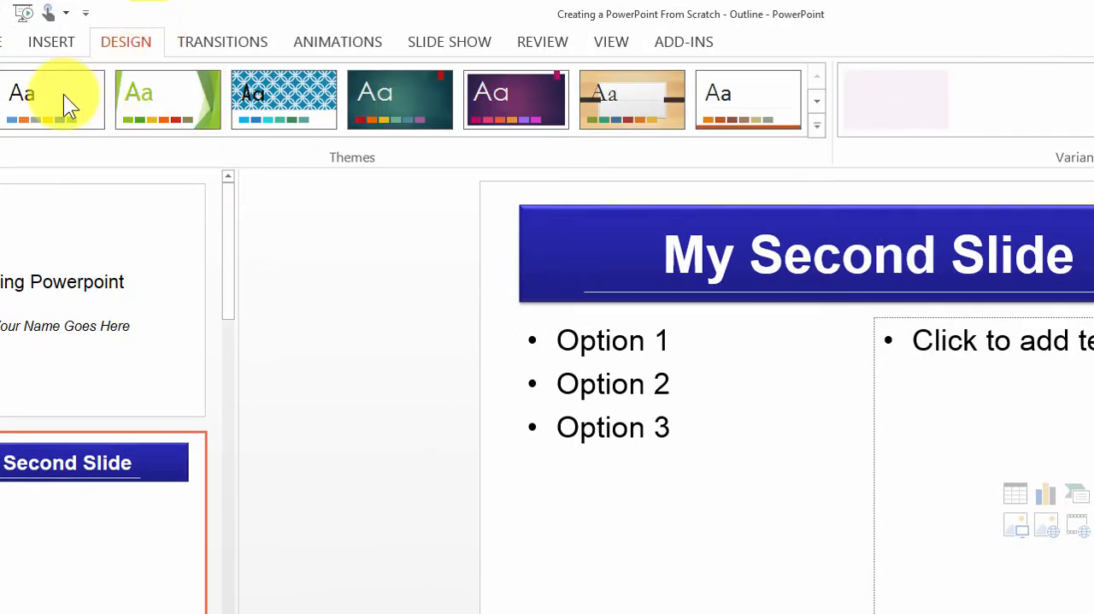
pyautogui.click(51, 101)
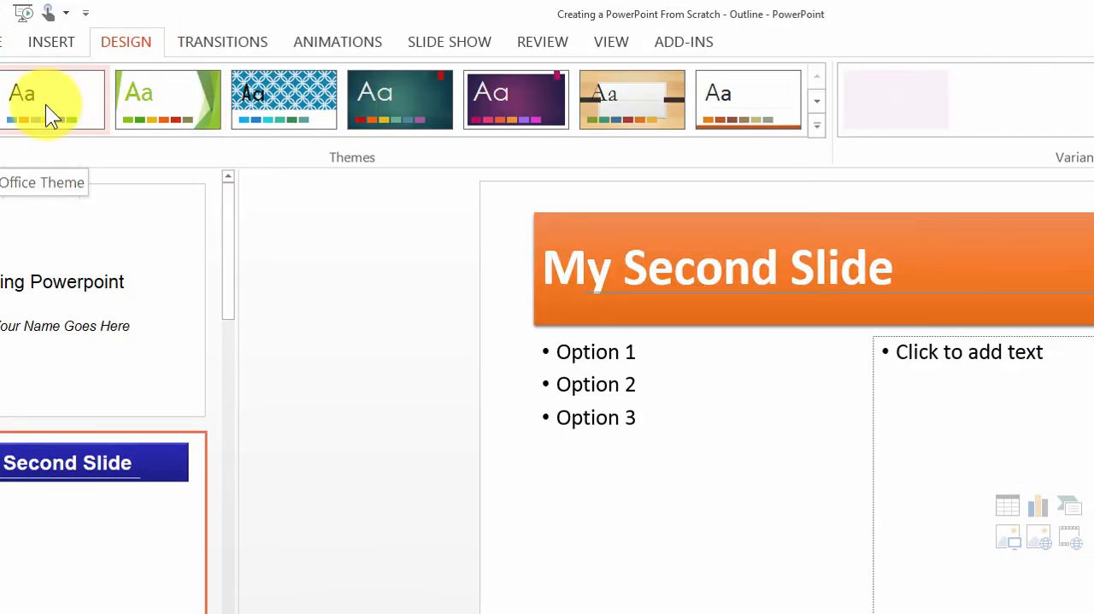
pyautogui.click(150, 110)
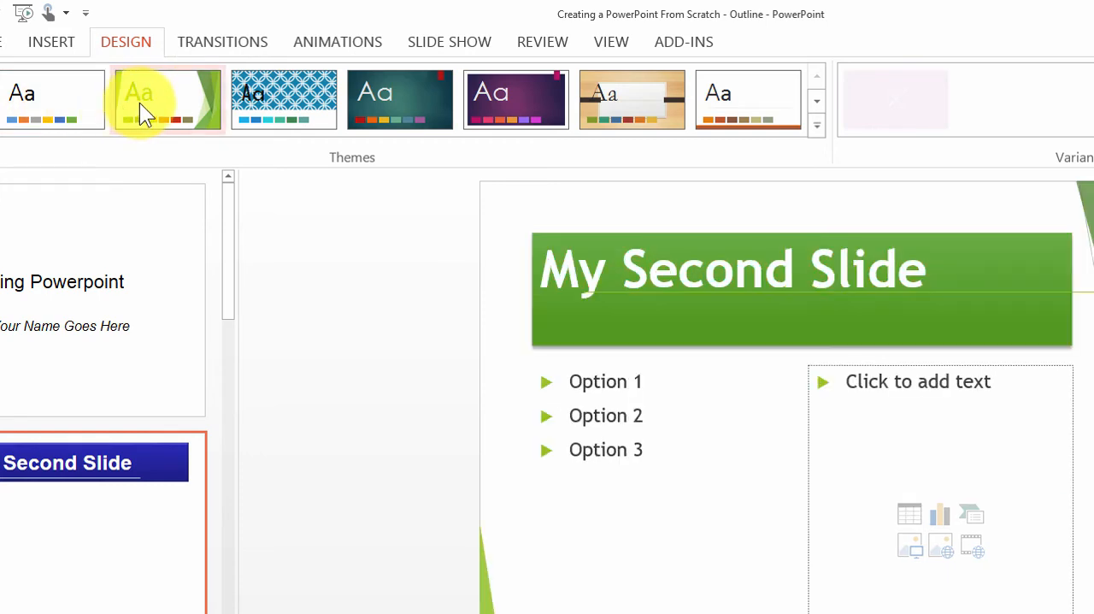
pyautogui.click(38, 99)
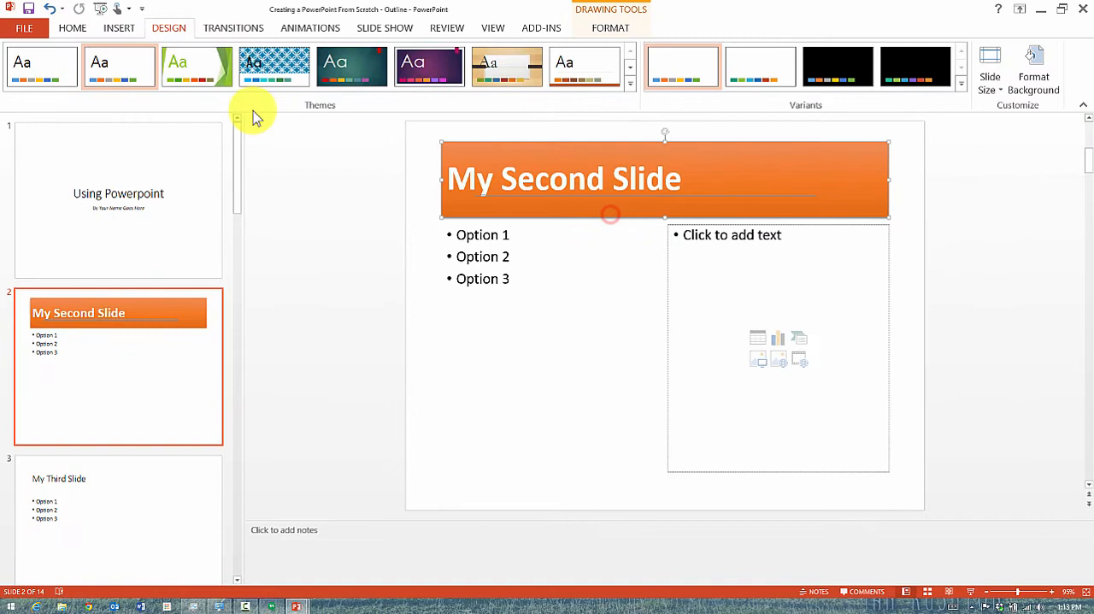
# Select the orange title bar and bring up the Quick Styles gallery to preview a blue fill
pyautogui.click(89, 28)
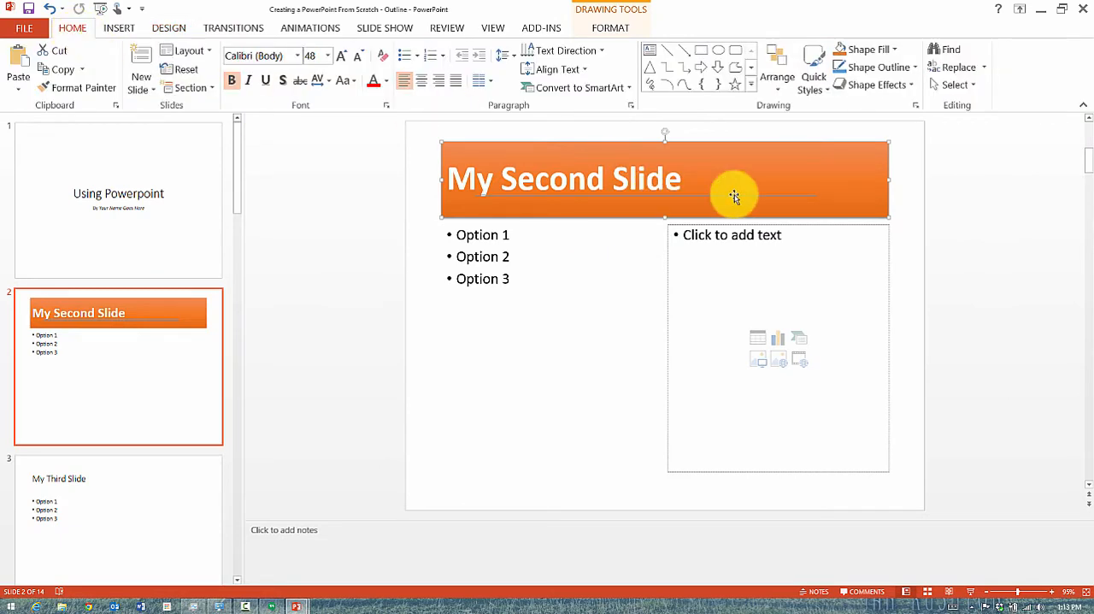
pyautogui.moveTo(826, 94)
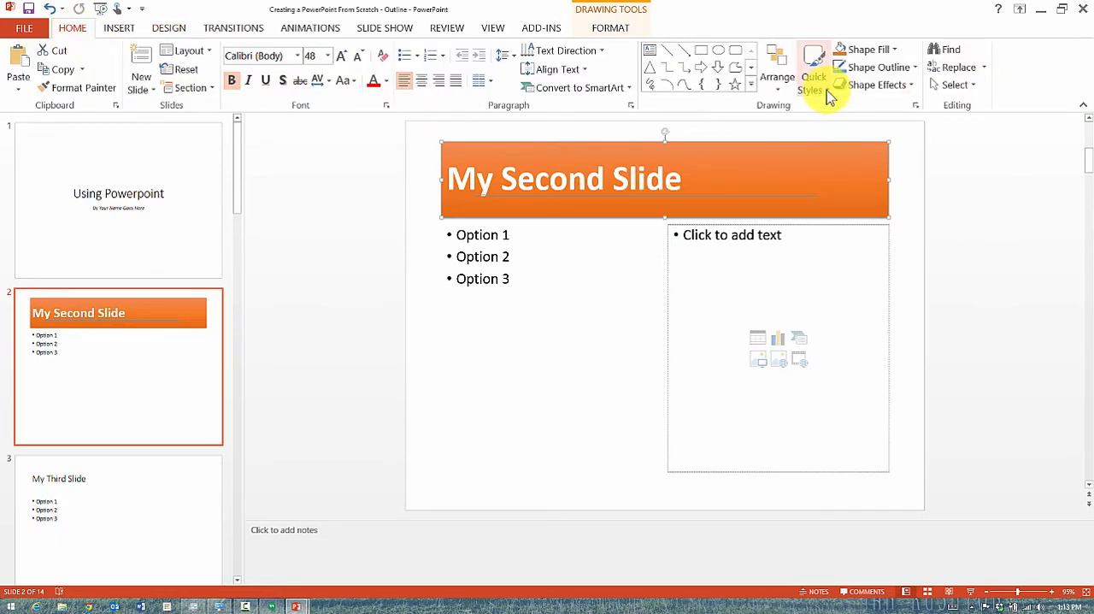
pyautogui.click(812, 66)
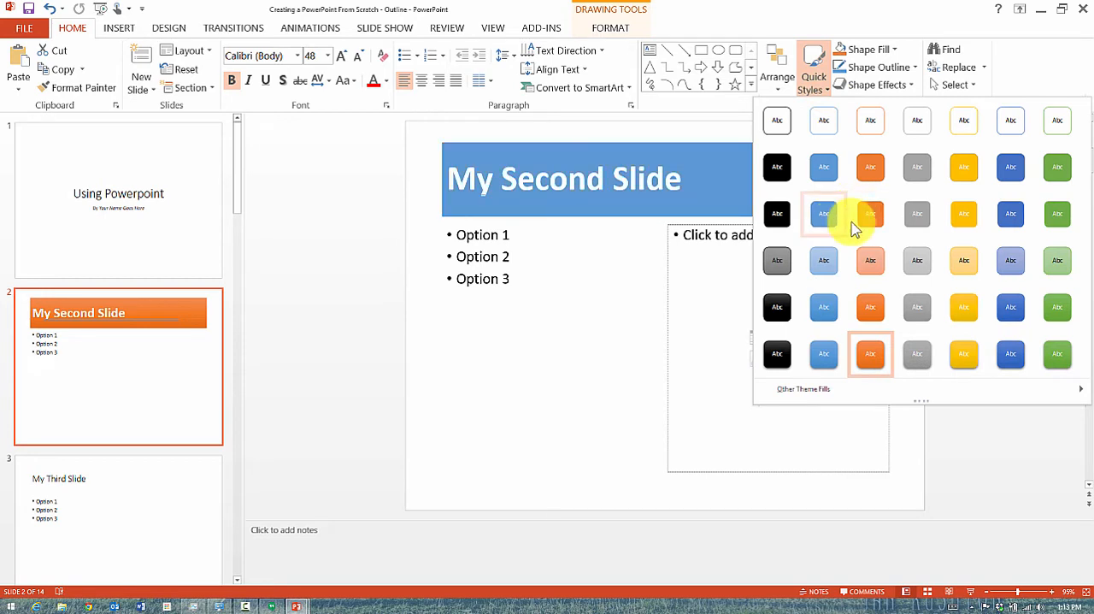
pyautogui.moveTo(824, 214)
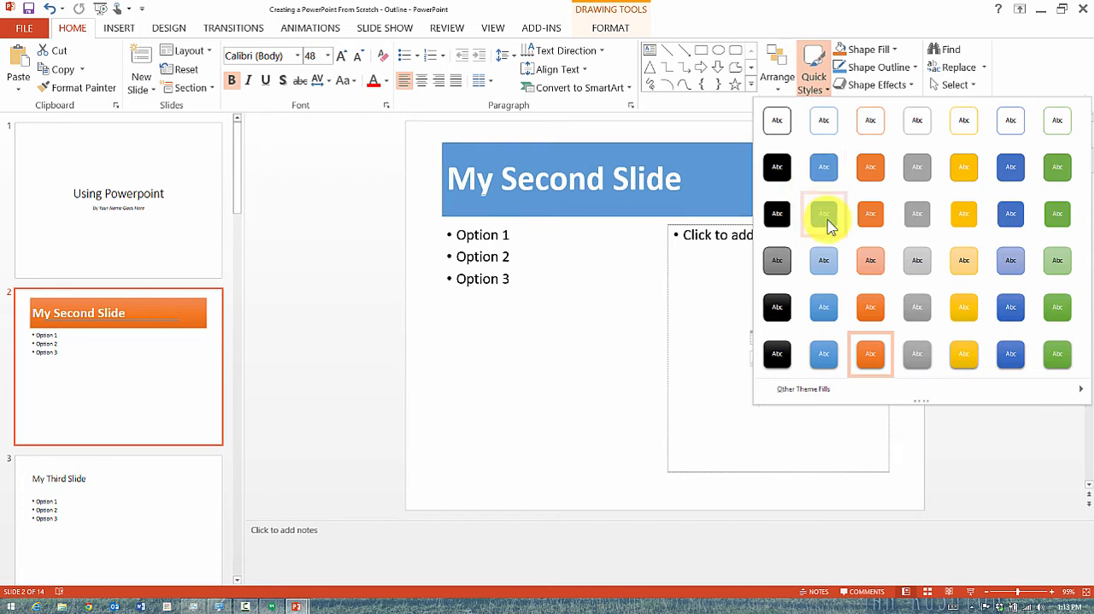
pyautogui.moveTo(827, 221)
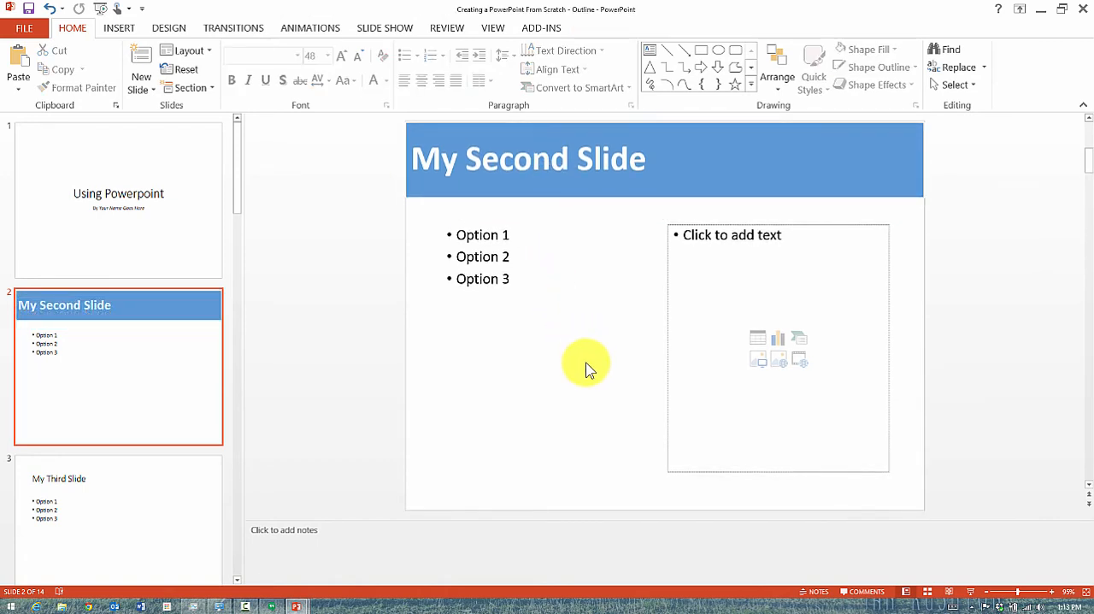
pyautogui.moveTo(478, 390)
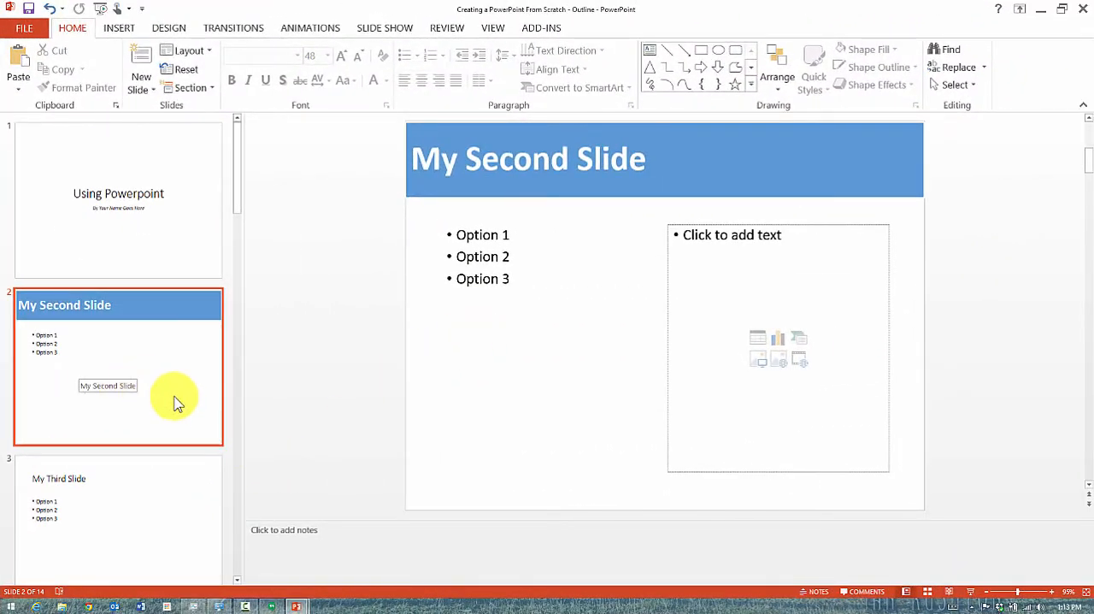
pyautogui.moveTo(150, 238)
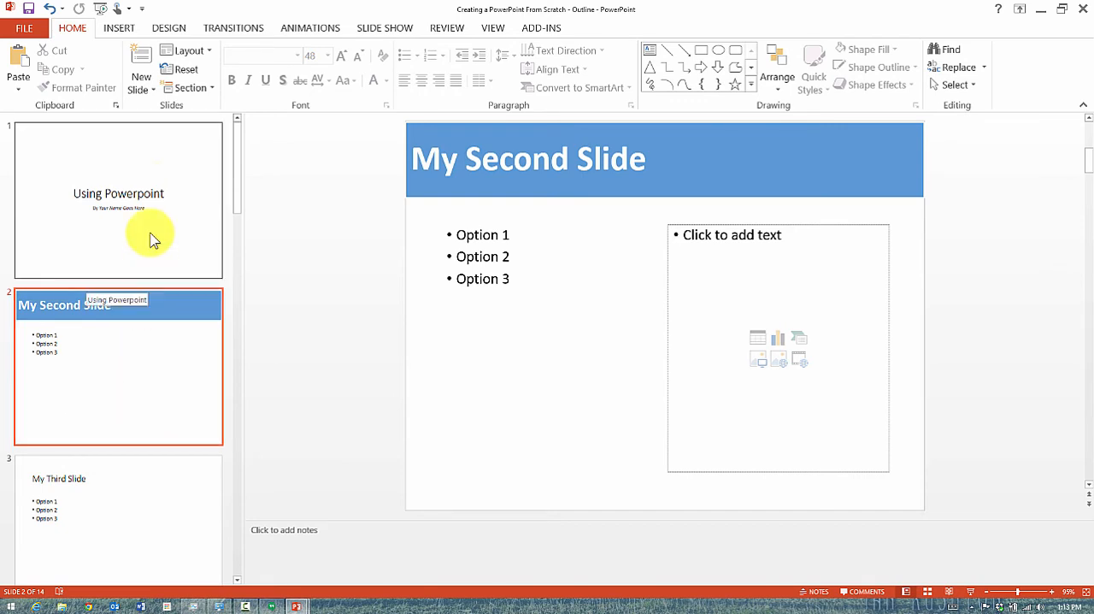
pyautogui.moveTo(564, 328)
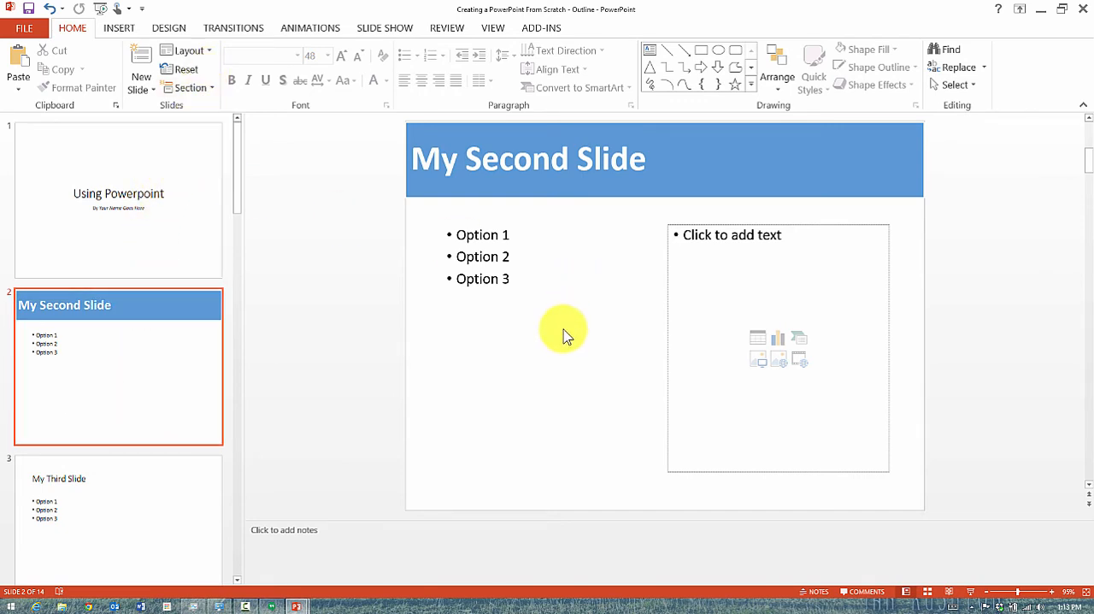
pyautogui.moveTo(802, 85)
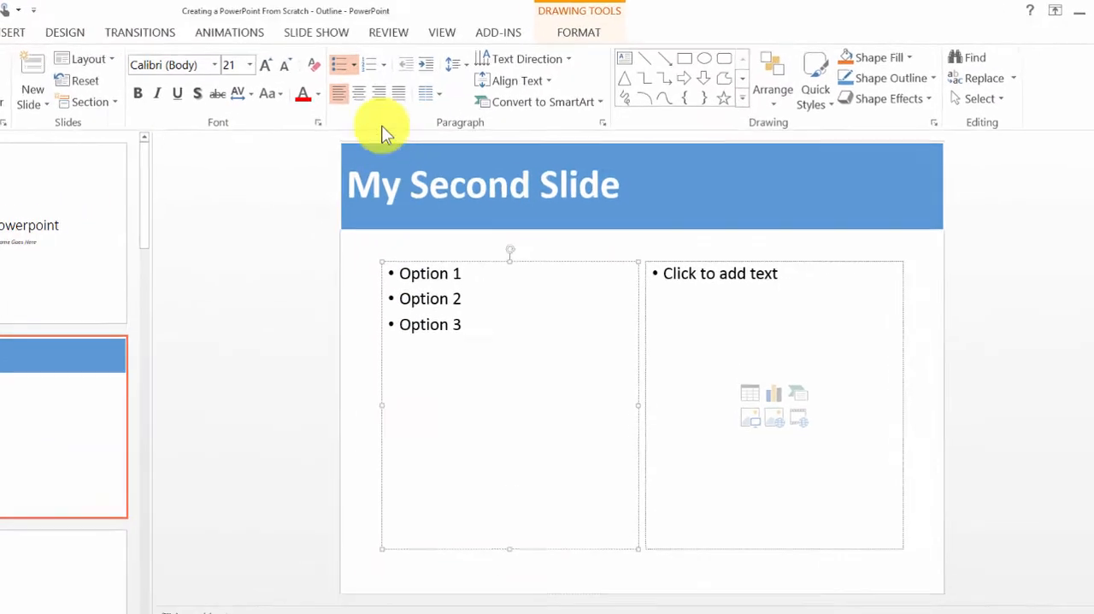
pyautogui.moveTo(243, 82)
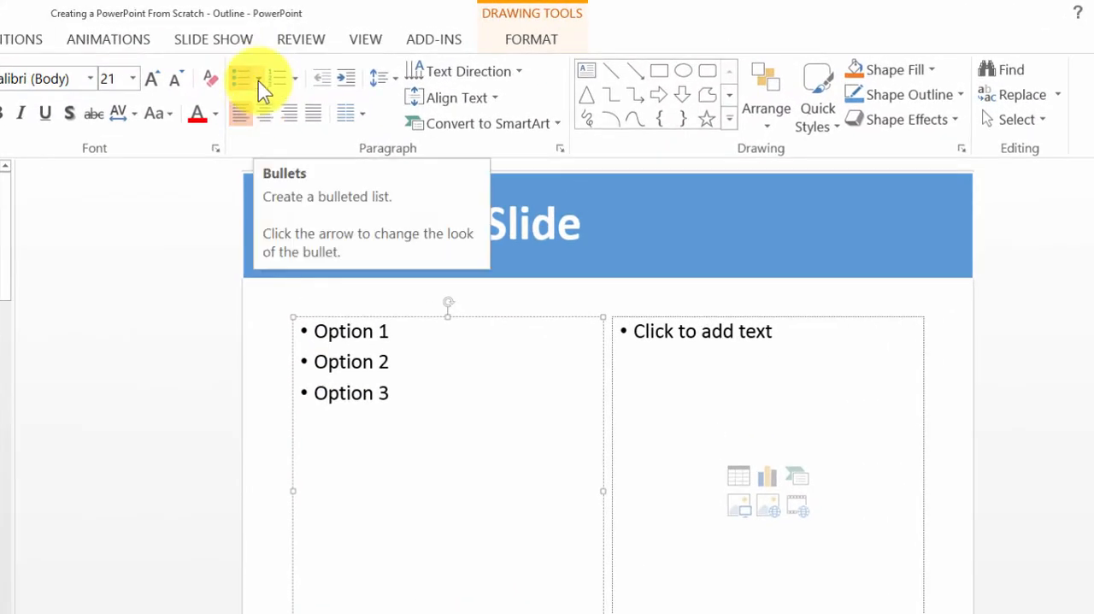
# Give Option 1–3 hollow square checkbox bullets
pyautogui.click(258, 78)
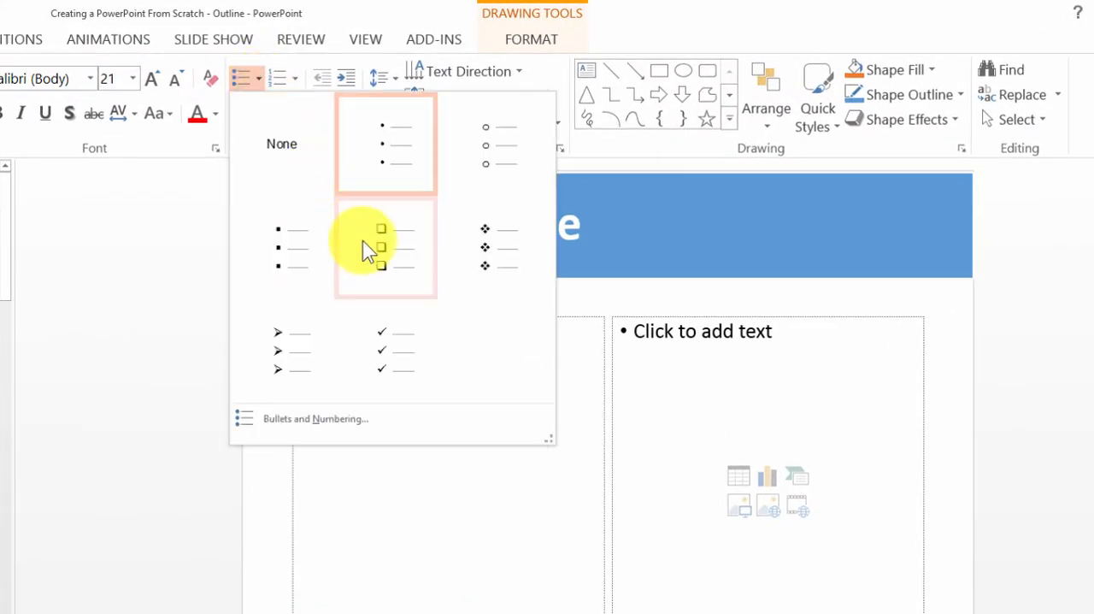
pyautogui.click(379, 246)
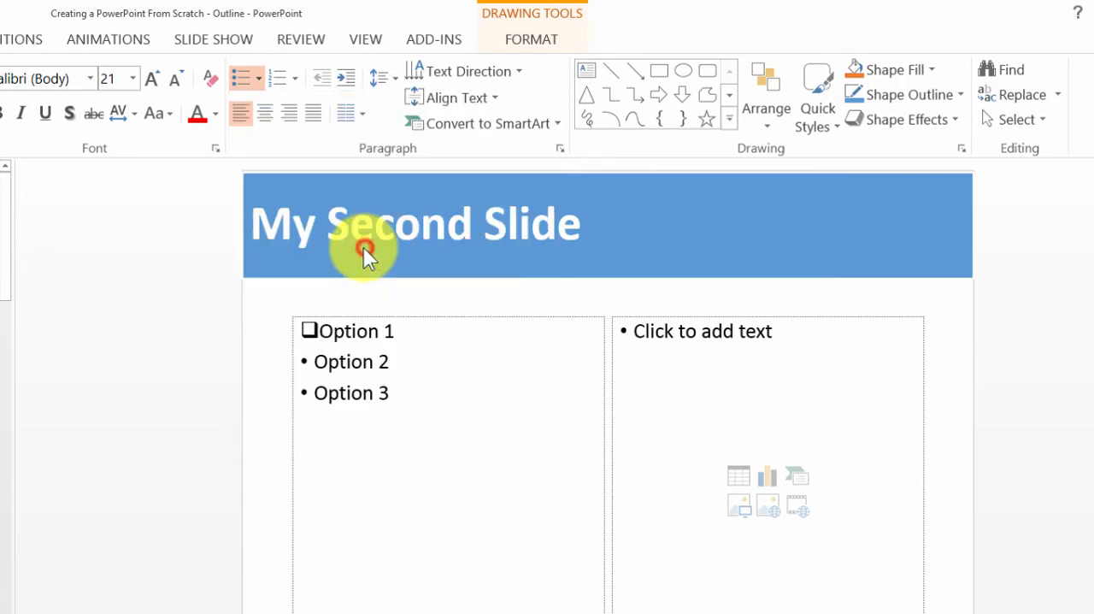
pyautogui.click(369, 384)
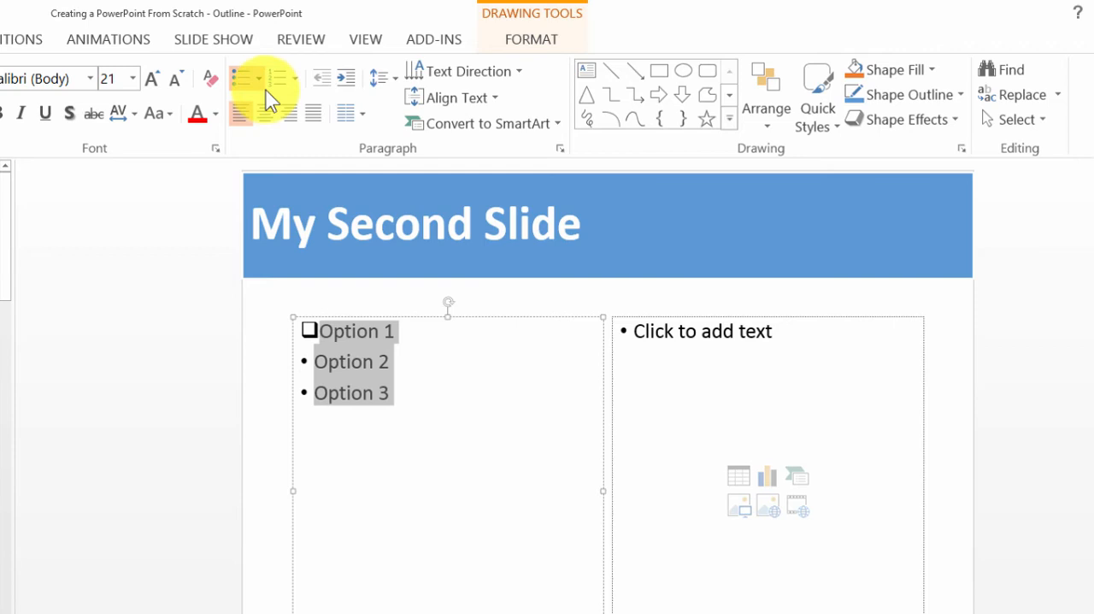
pyautogui.click(256, 78)
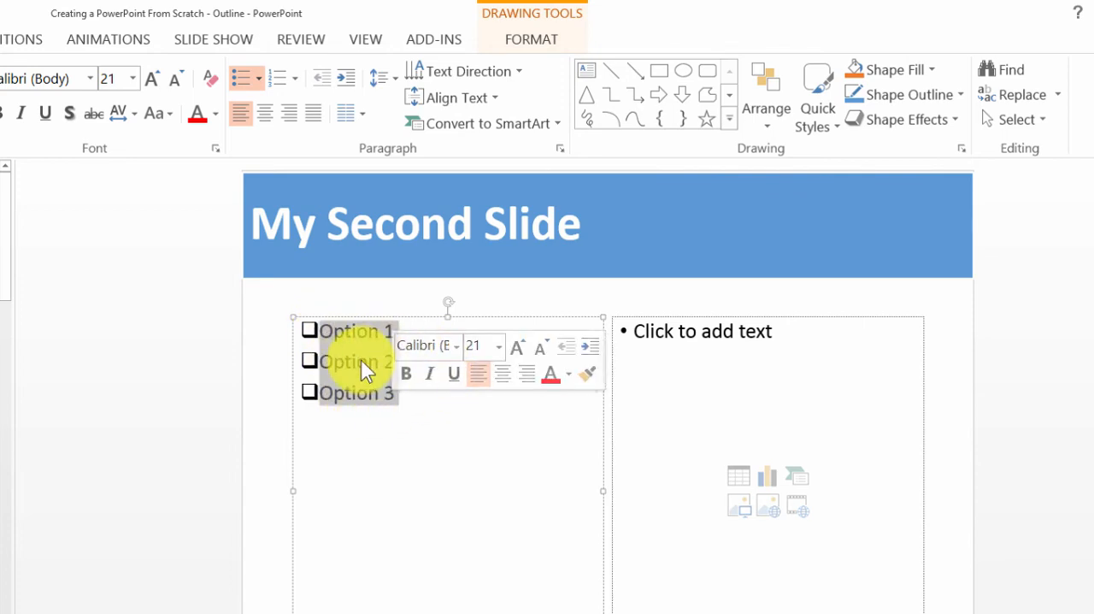
# Reopen the bullet styles list for the option lines
pyautogui.rightClick(350, 361)
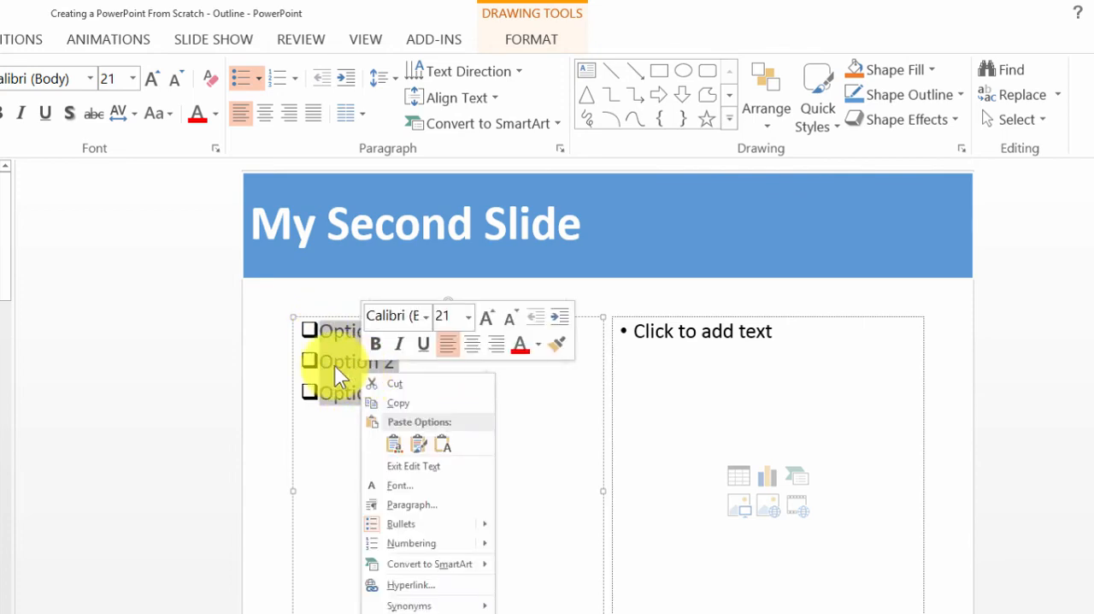
pyautogui.click(257, 78)
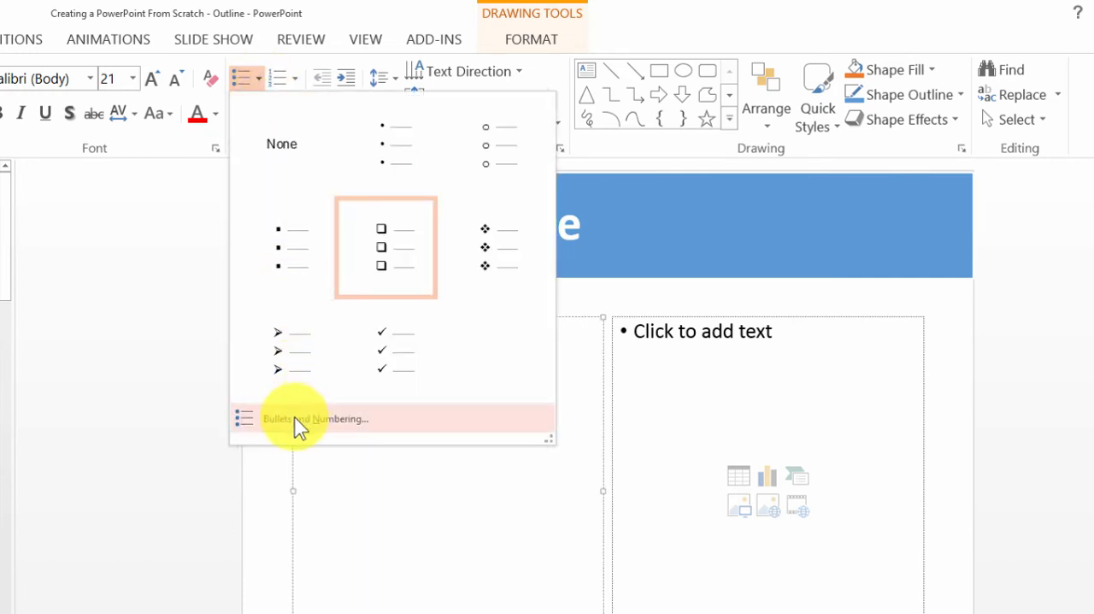
# In Bullets and Numbering, set the square bullet colour to orange and confirm
pyautogui.click(316, 419)
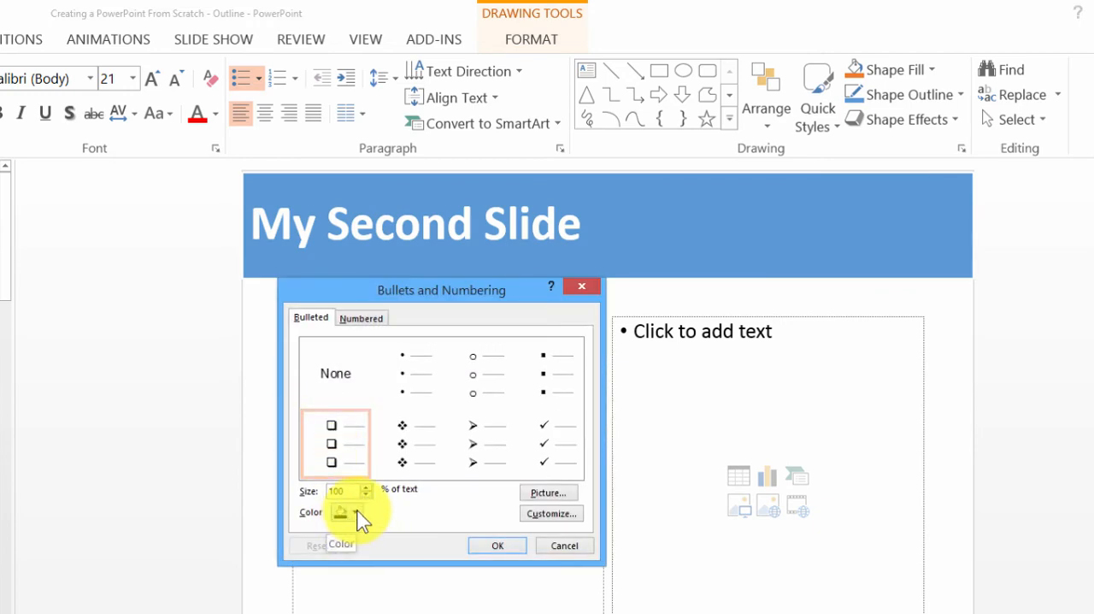
pyautogui.click(356, 513)
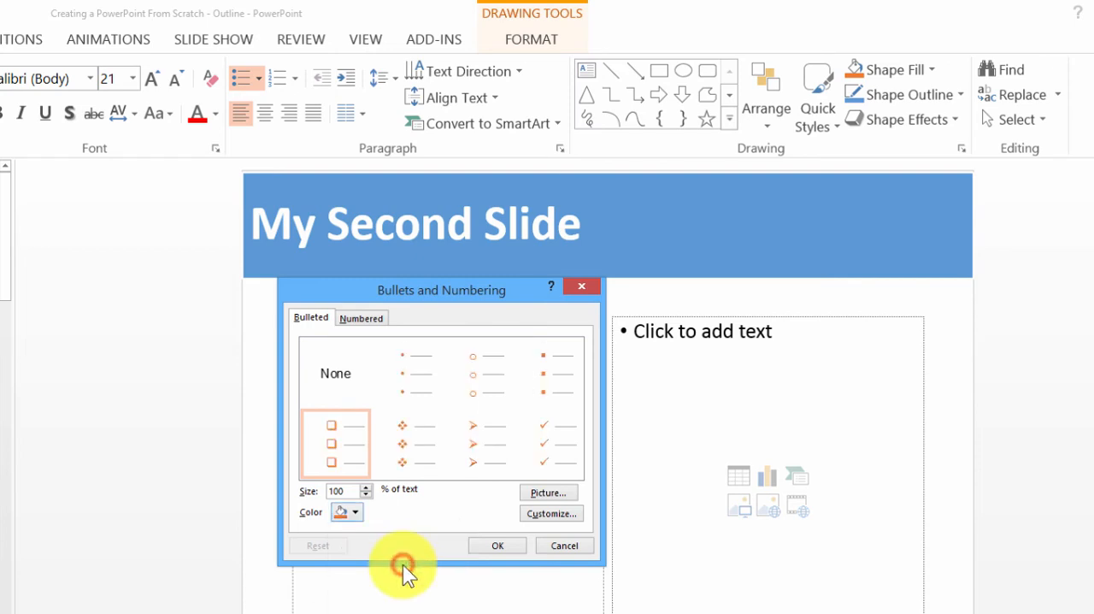
pyautogui.click(497, 545)
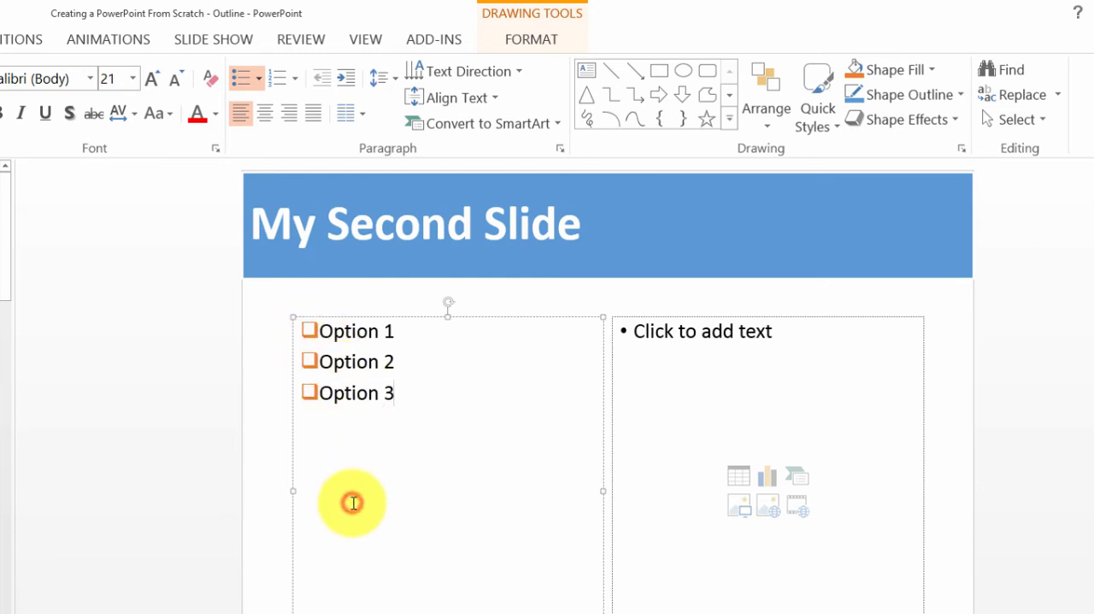
pyautogui.moveTo(527, 362)
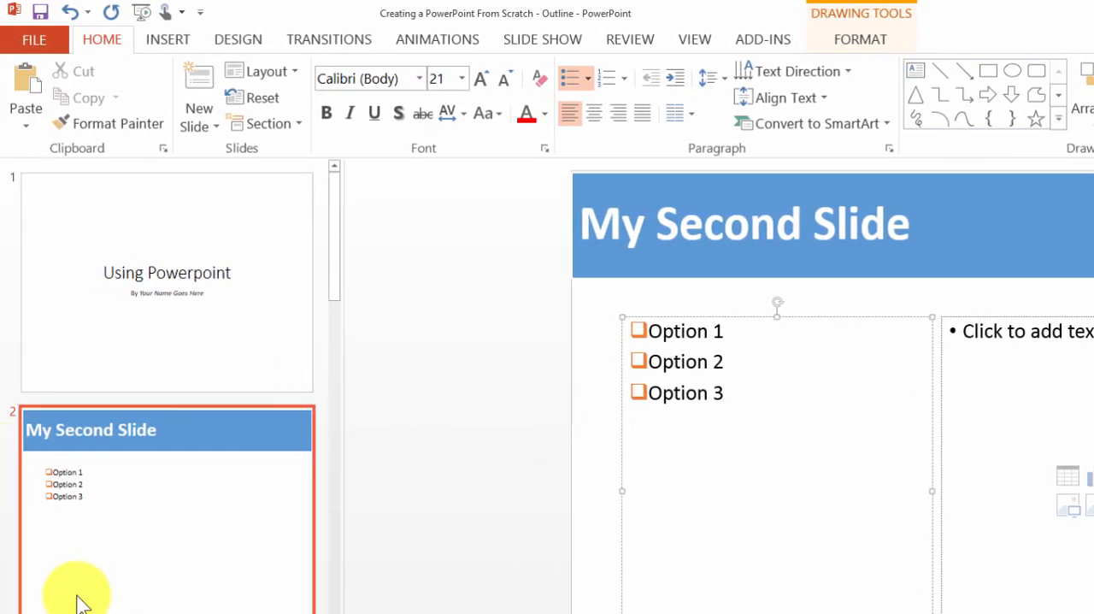
pyautogui.scroll(-3)
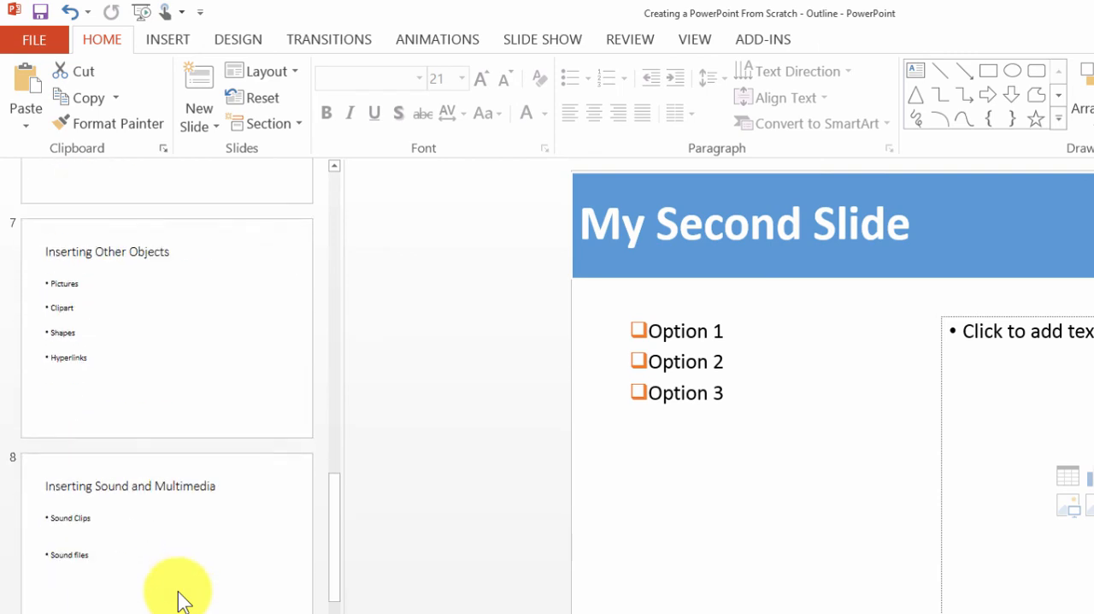
pyautogui.scroll(-3)
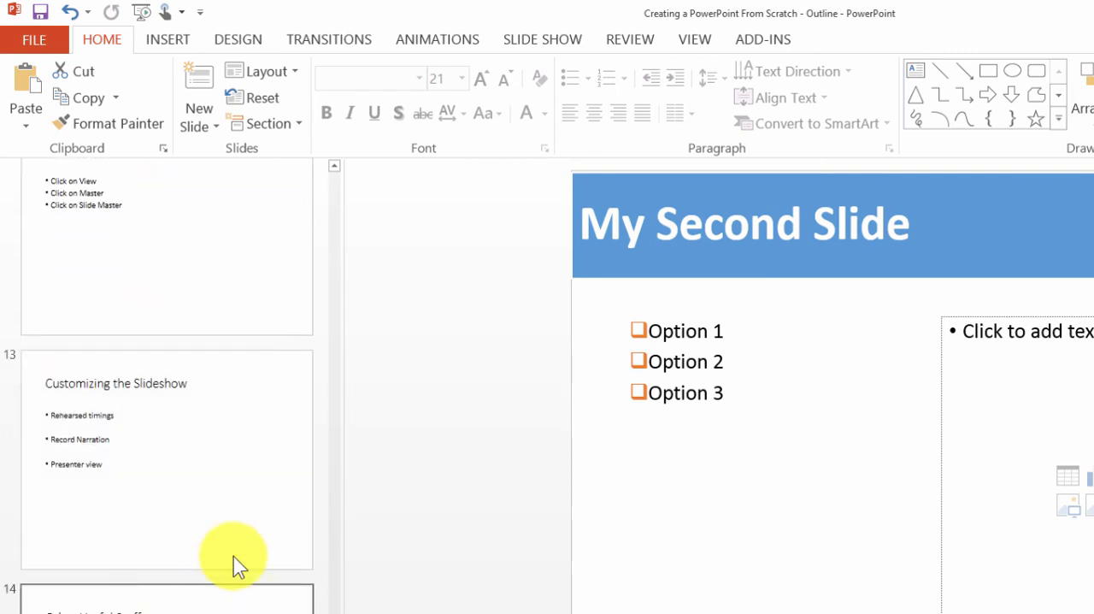
pyautogui.moveTo(253, 527)
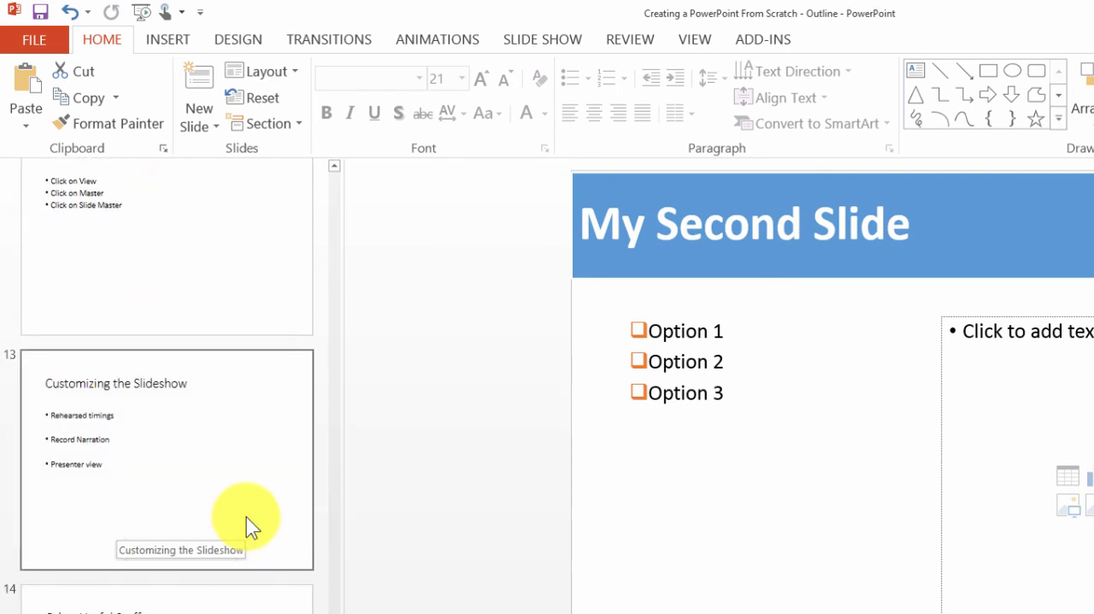